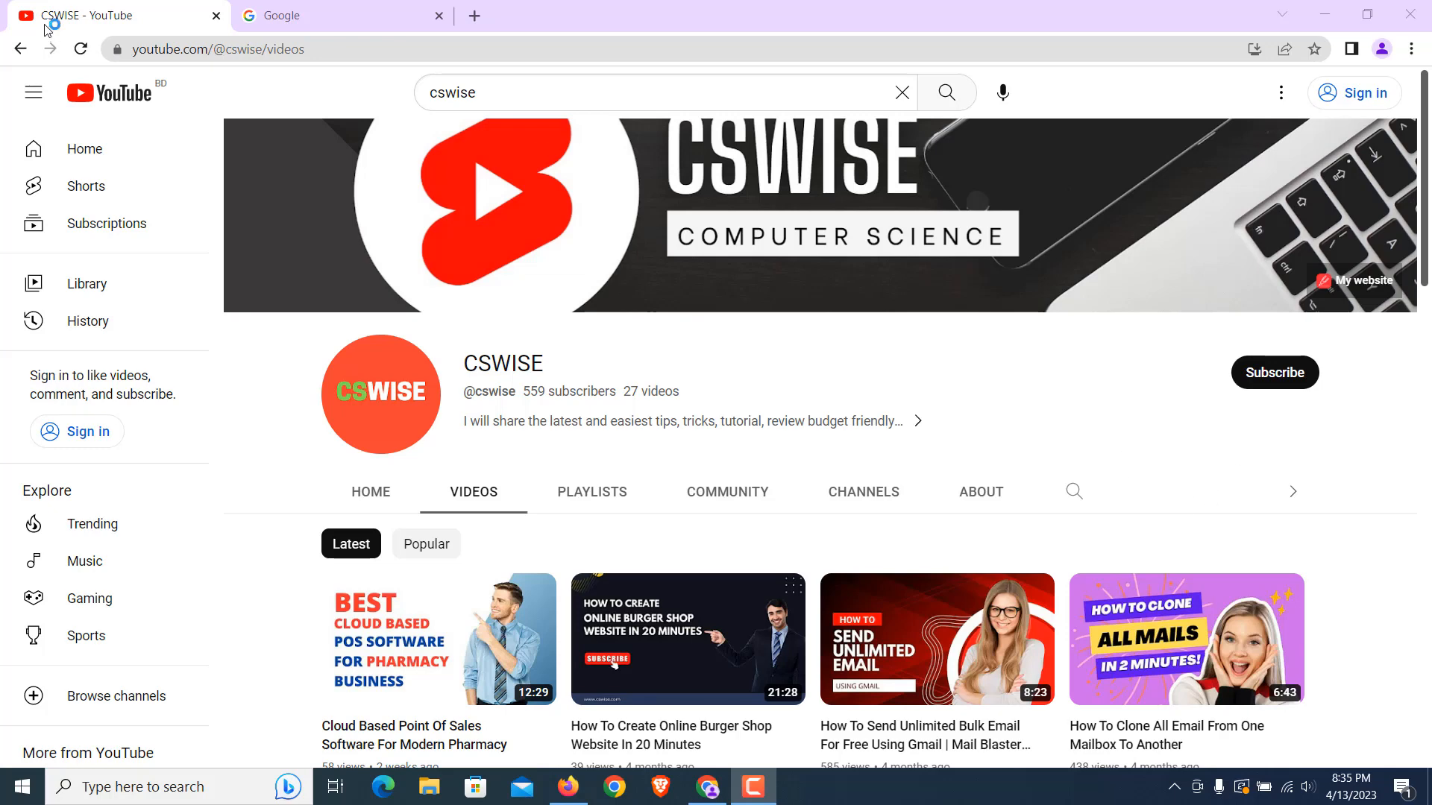
Step: Switch from the YouTube channel tab to the Google home page tab
click(339, 14)
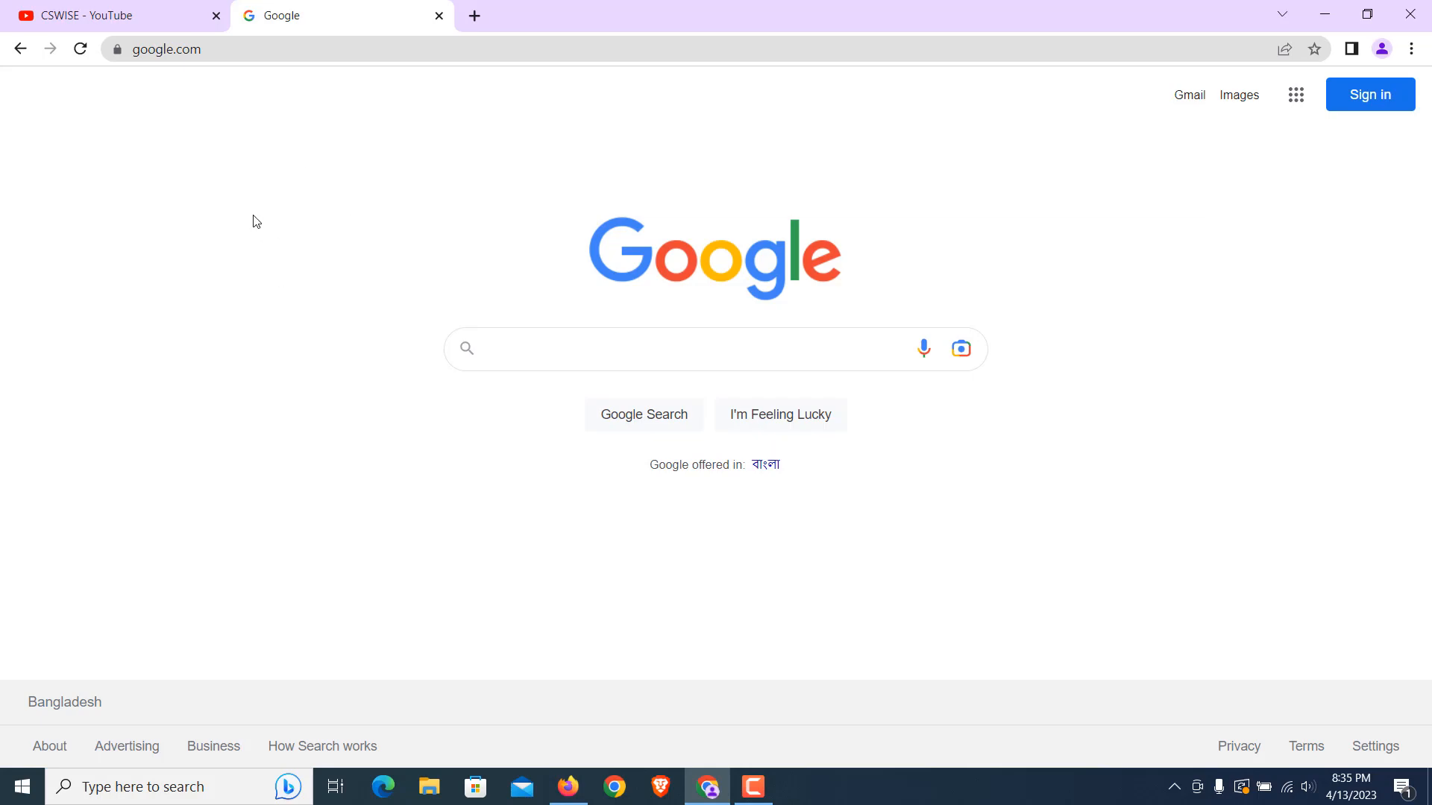
mouse_move(270, 202)
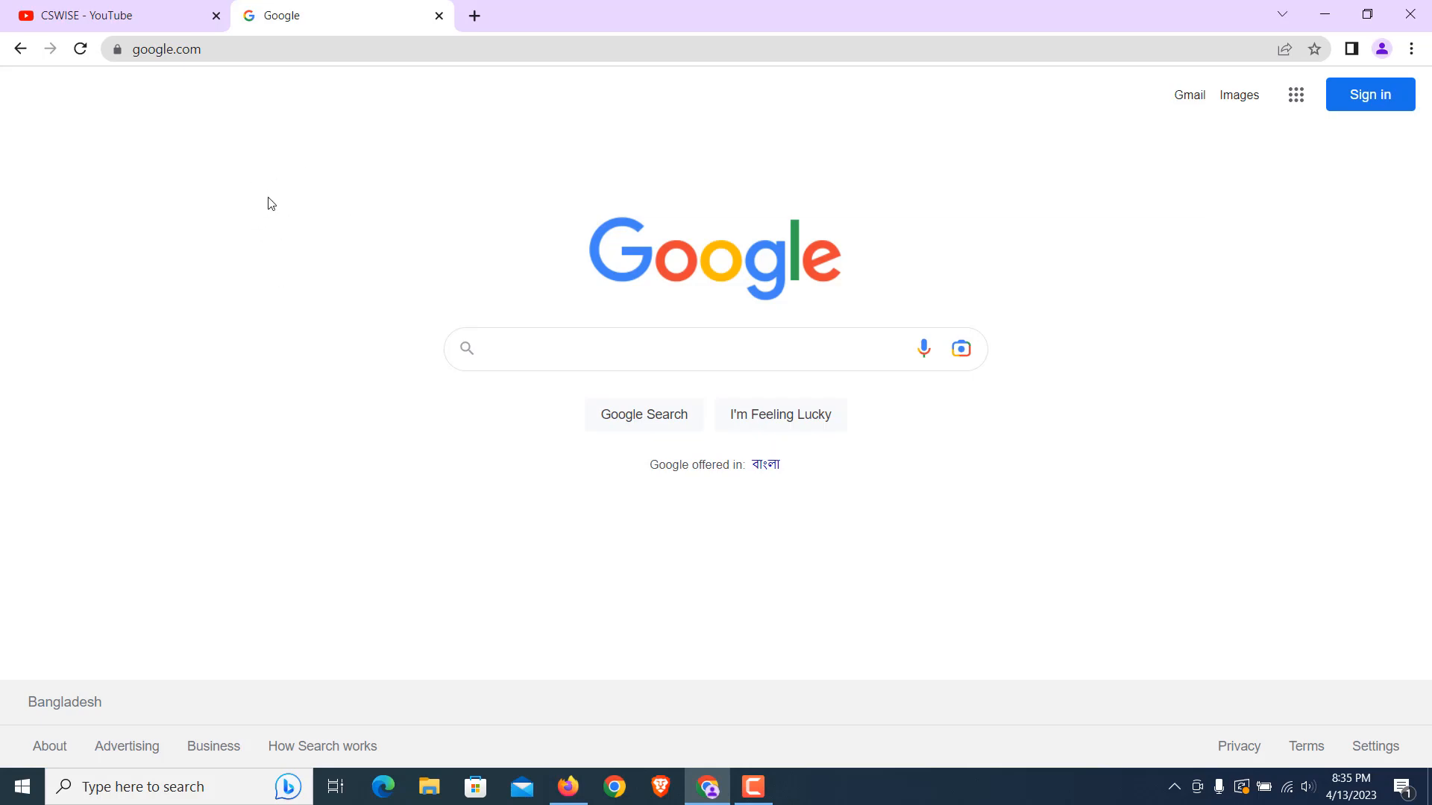
mouse_move(312, 216)
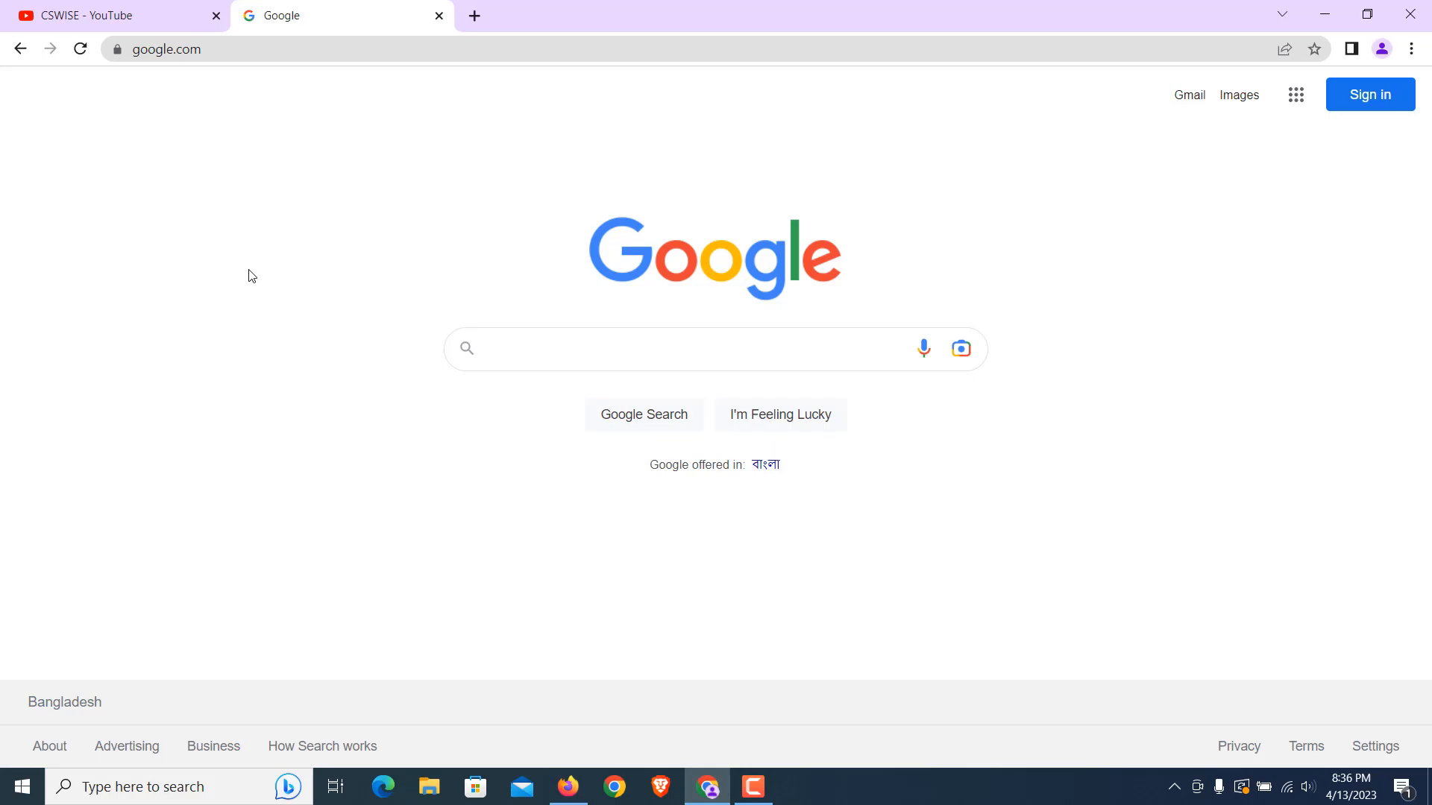
mouse_move(412, 380)
text(")
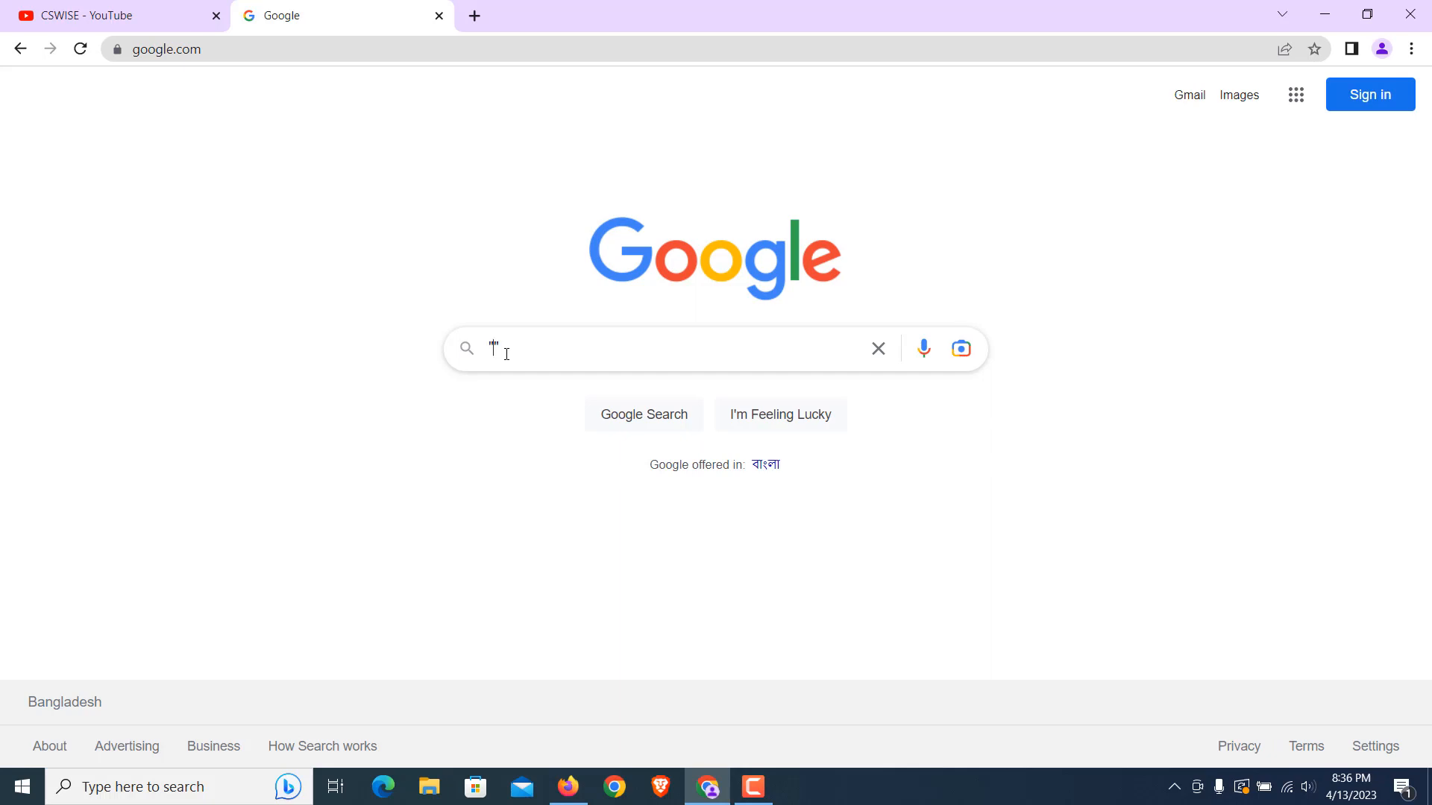
text(@stanford.edu" -s)
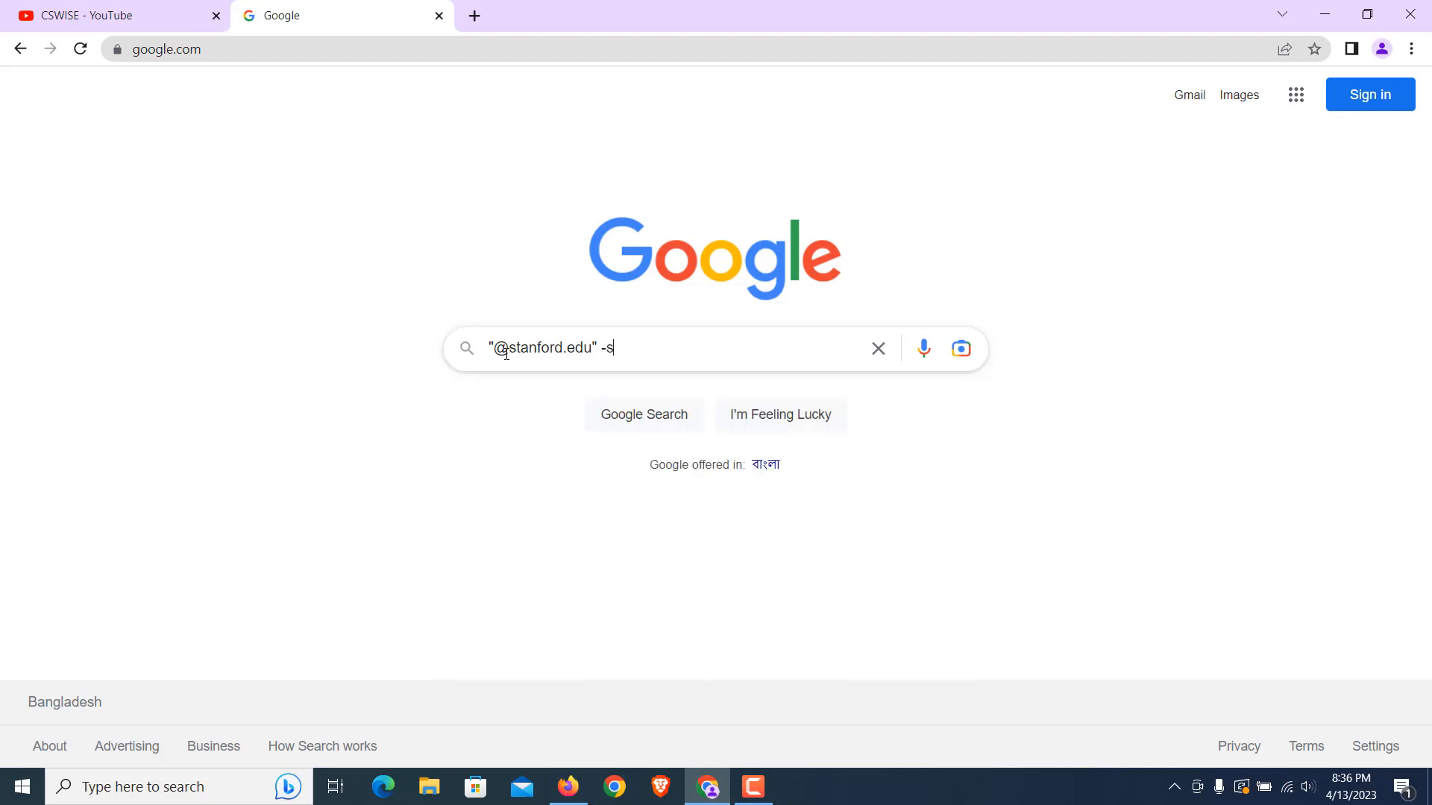
text(ite)
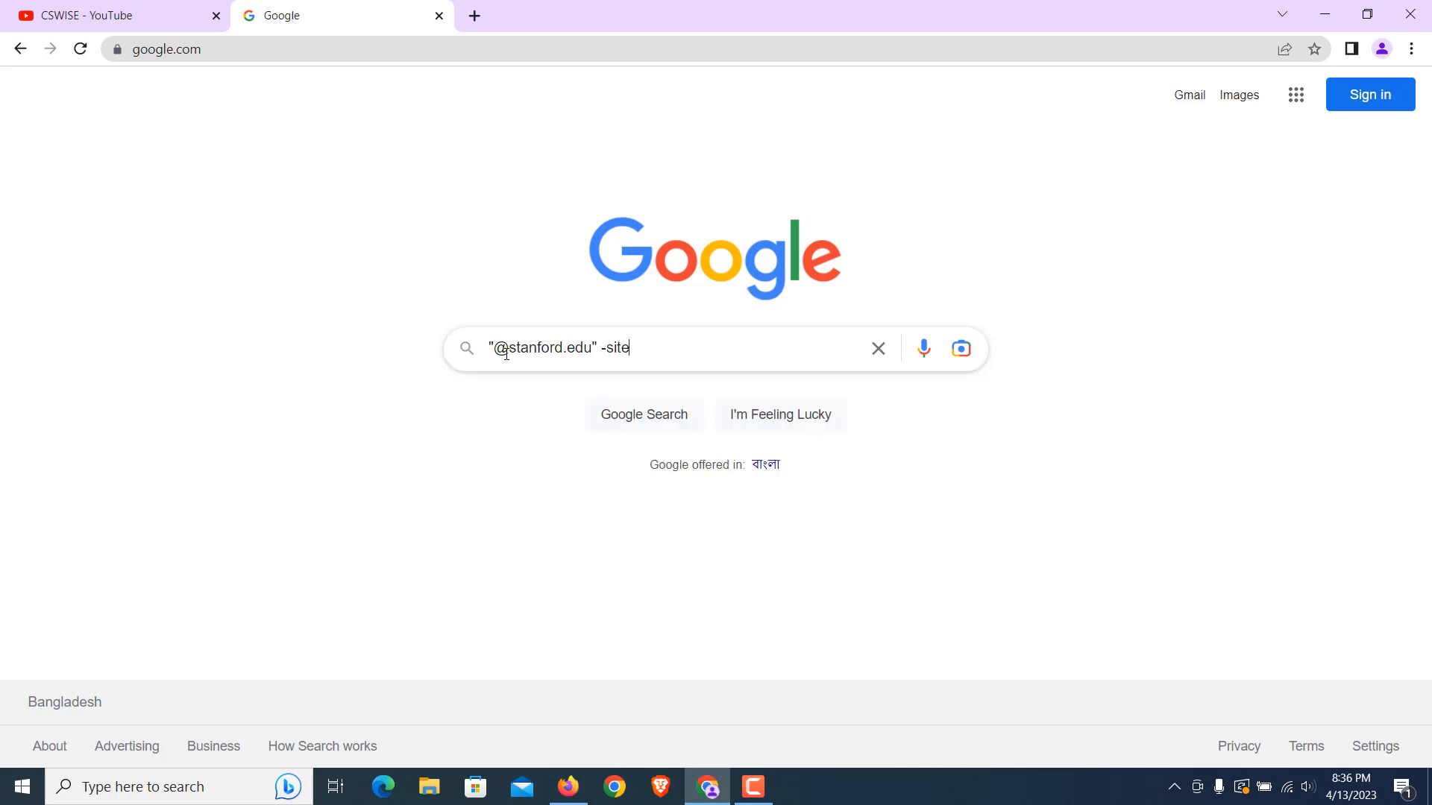
text(stan)
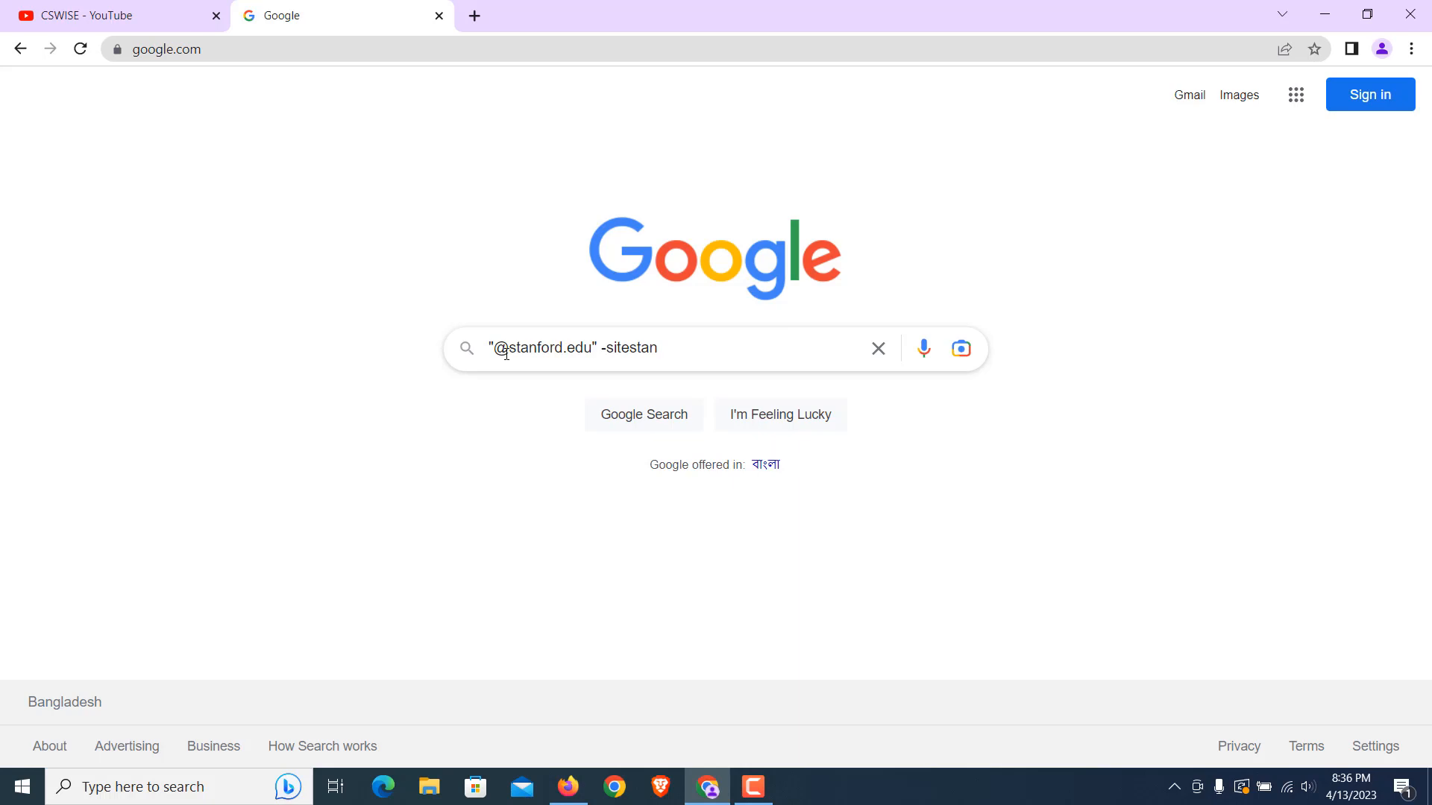
text(ford)
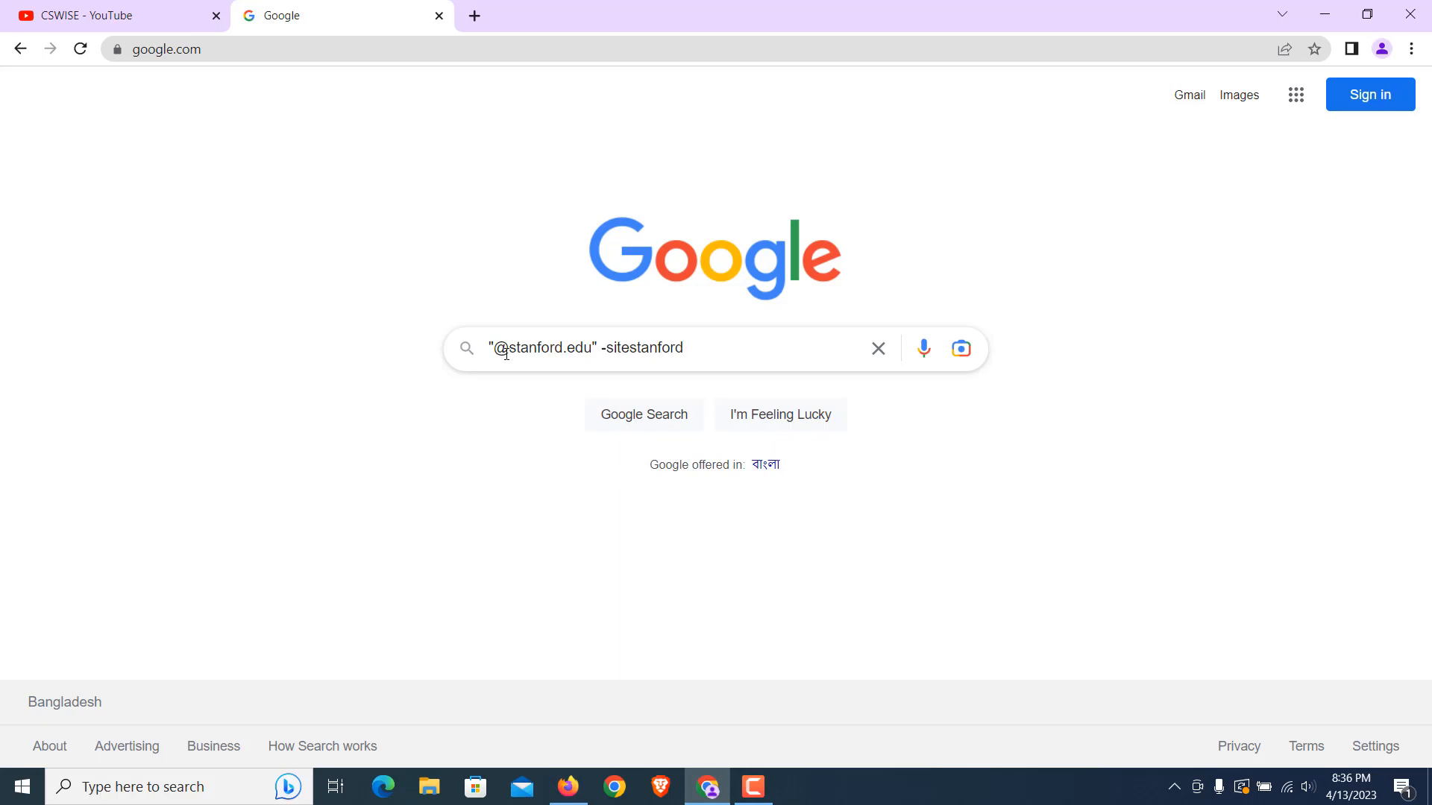
text(.edu)
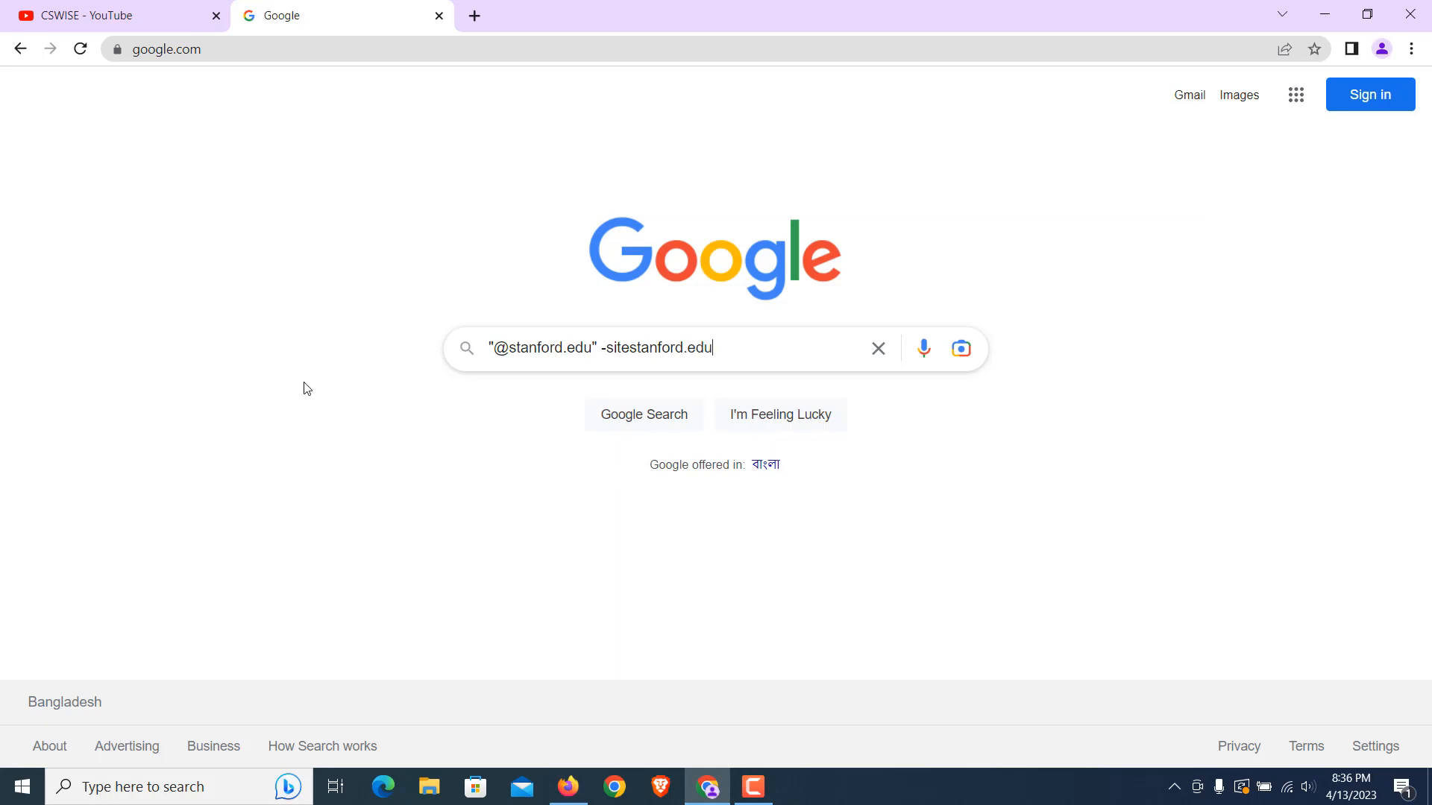
double_click(622, 347)
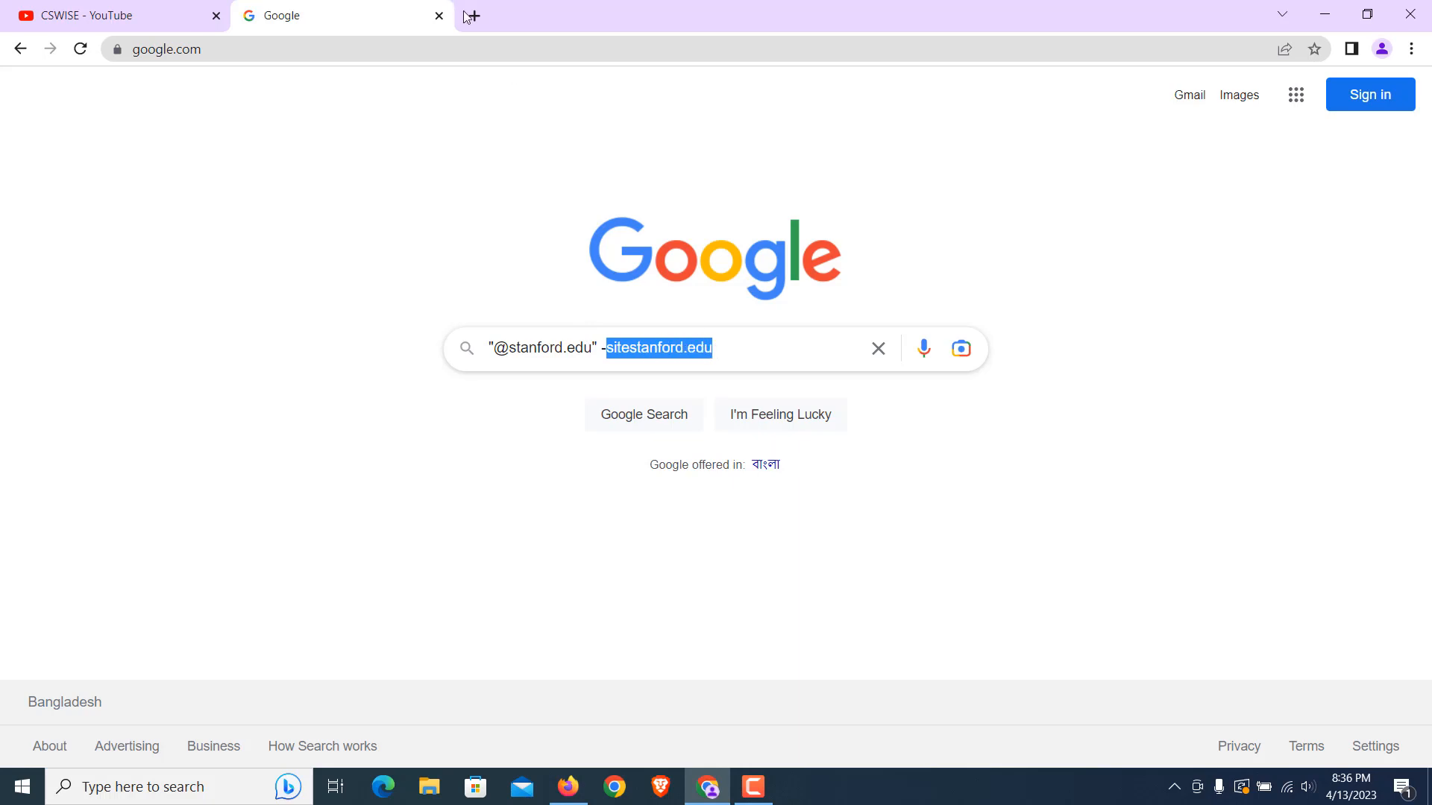
Step: Open stanford.edu in a new tab via the Stanford University suggestion
click(470, 15)
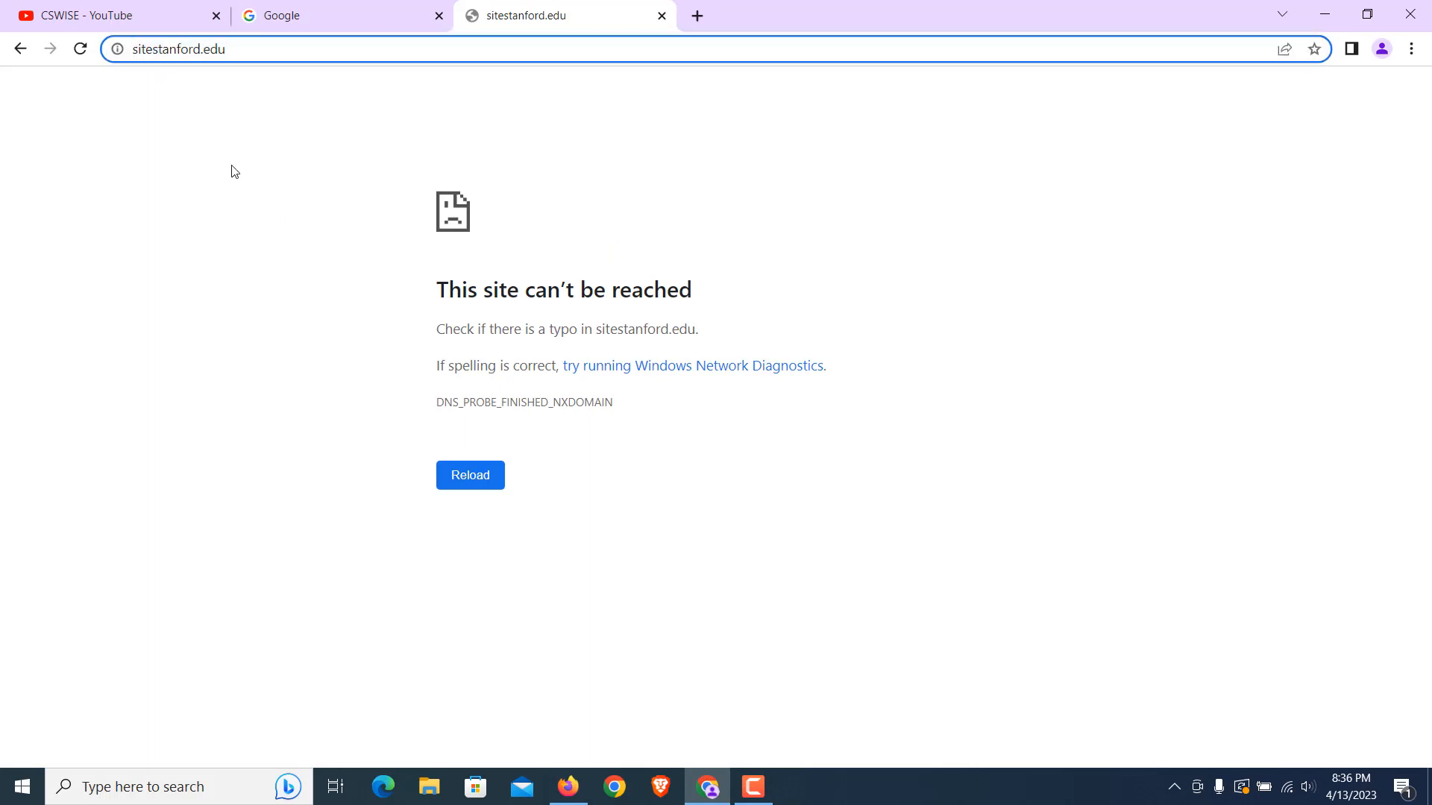
text(stanford.edu)
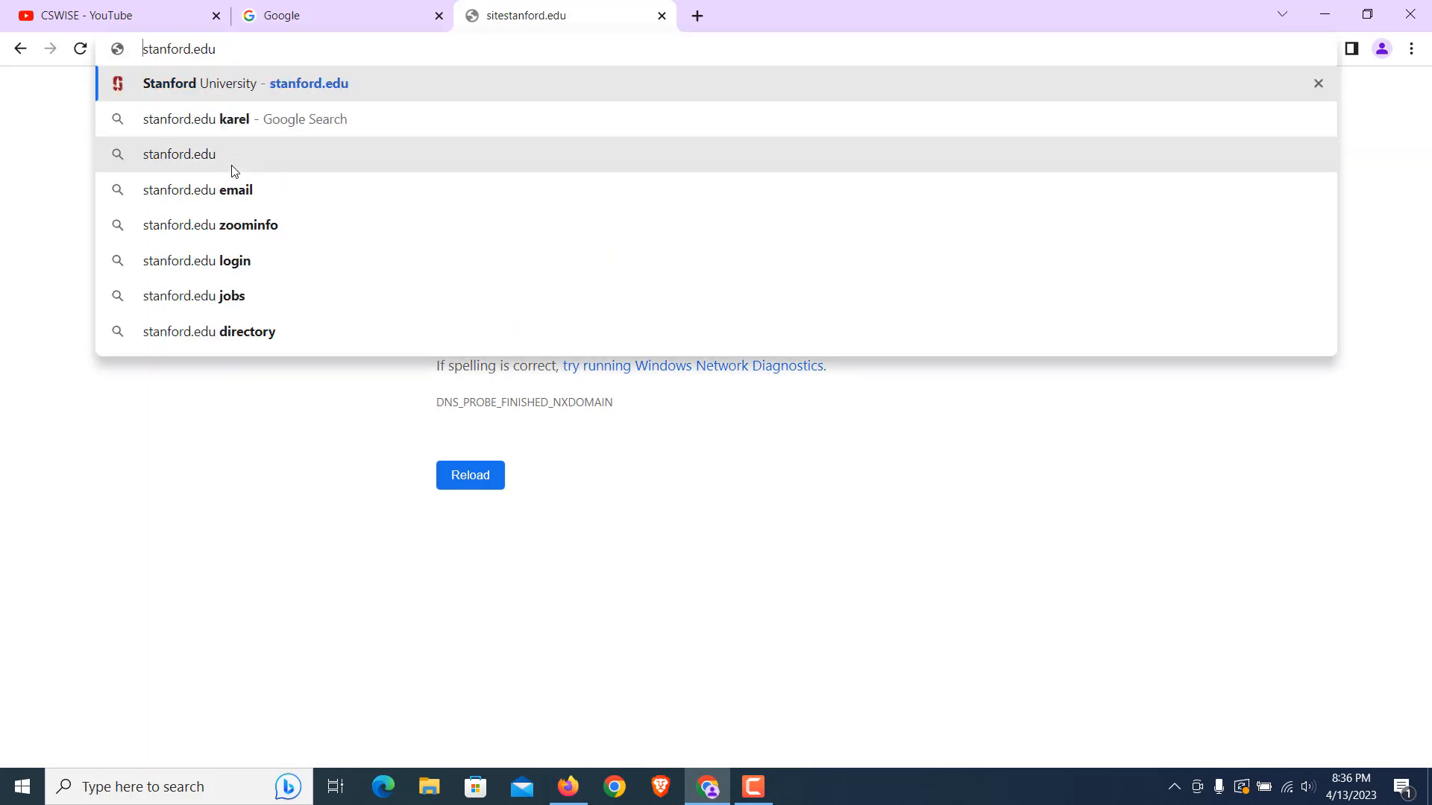
click(244, 83)
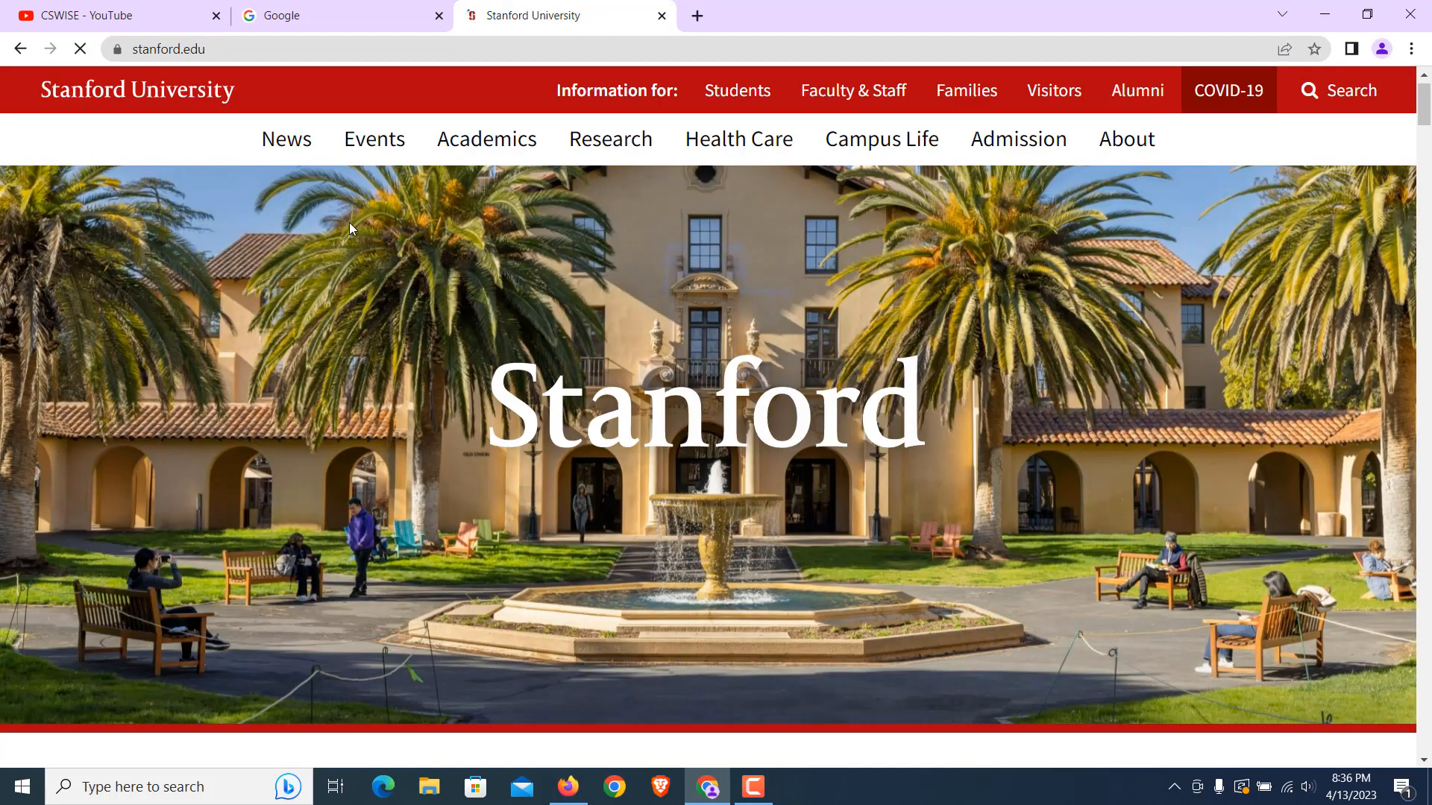
Step: Scroll through the Stanford homepage and back up
scroll(down, 3)
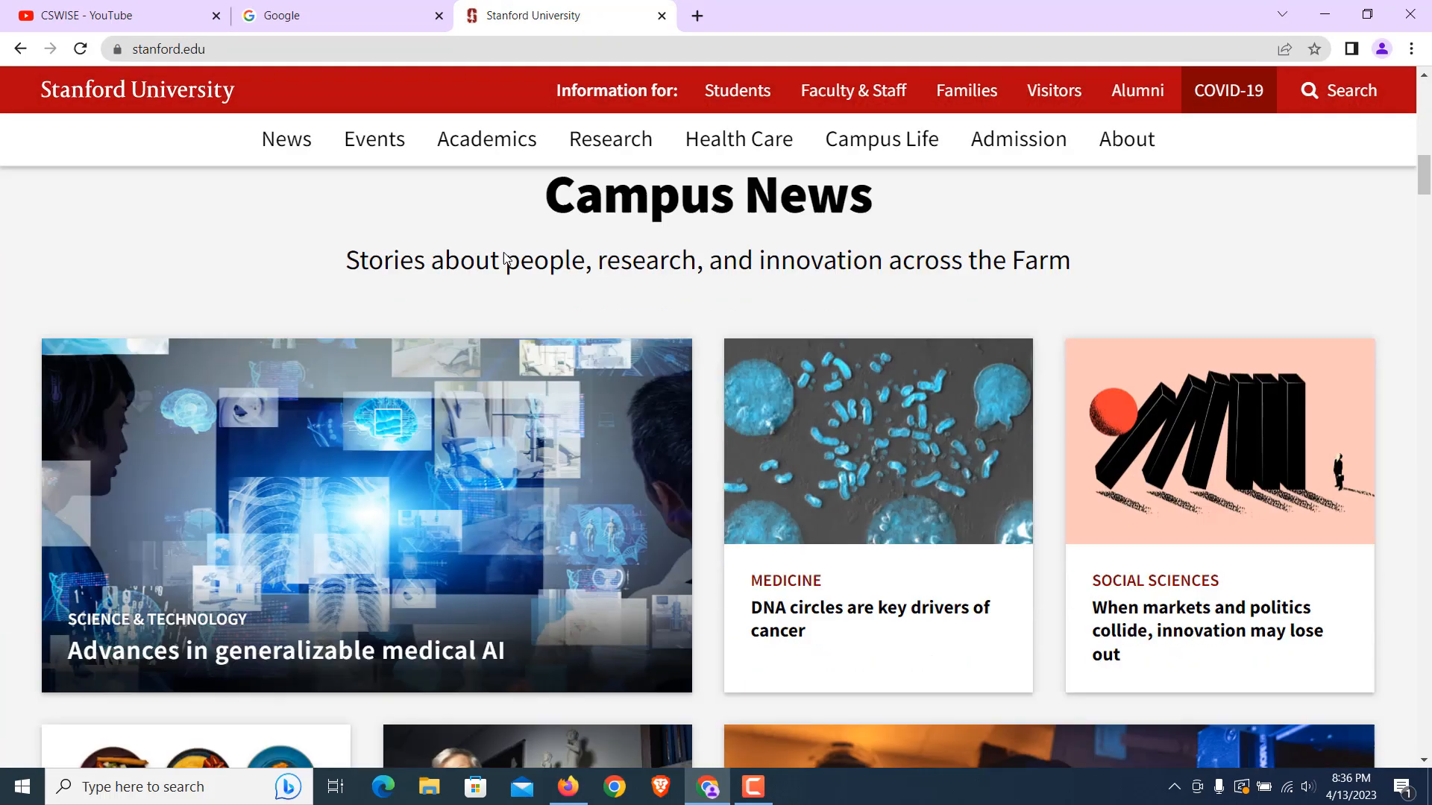
scroll(down, 3)
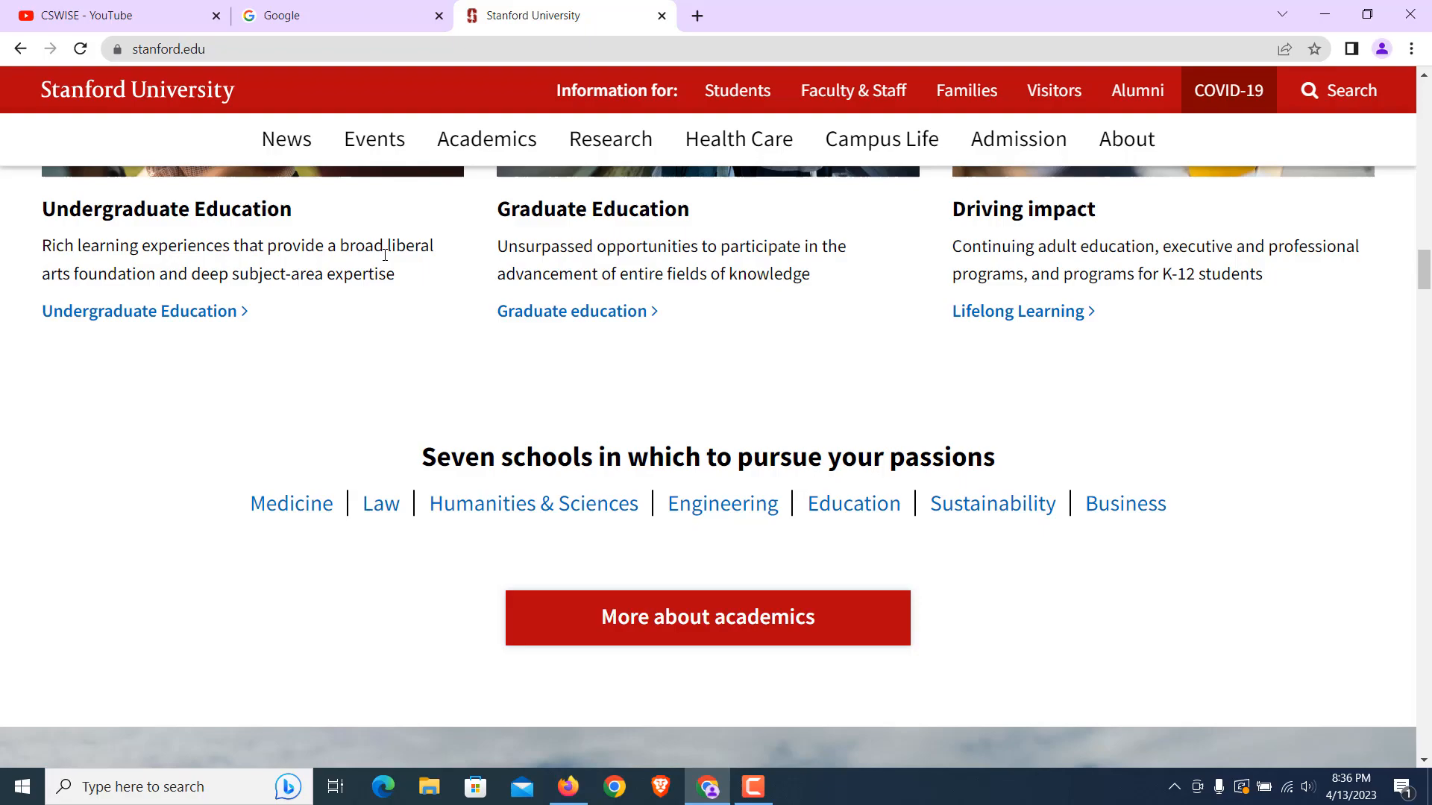
scroll(down, 3)
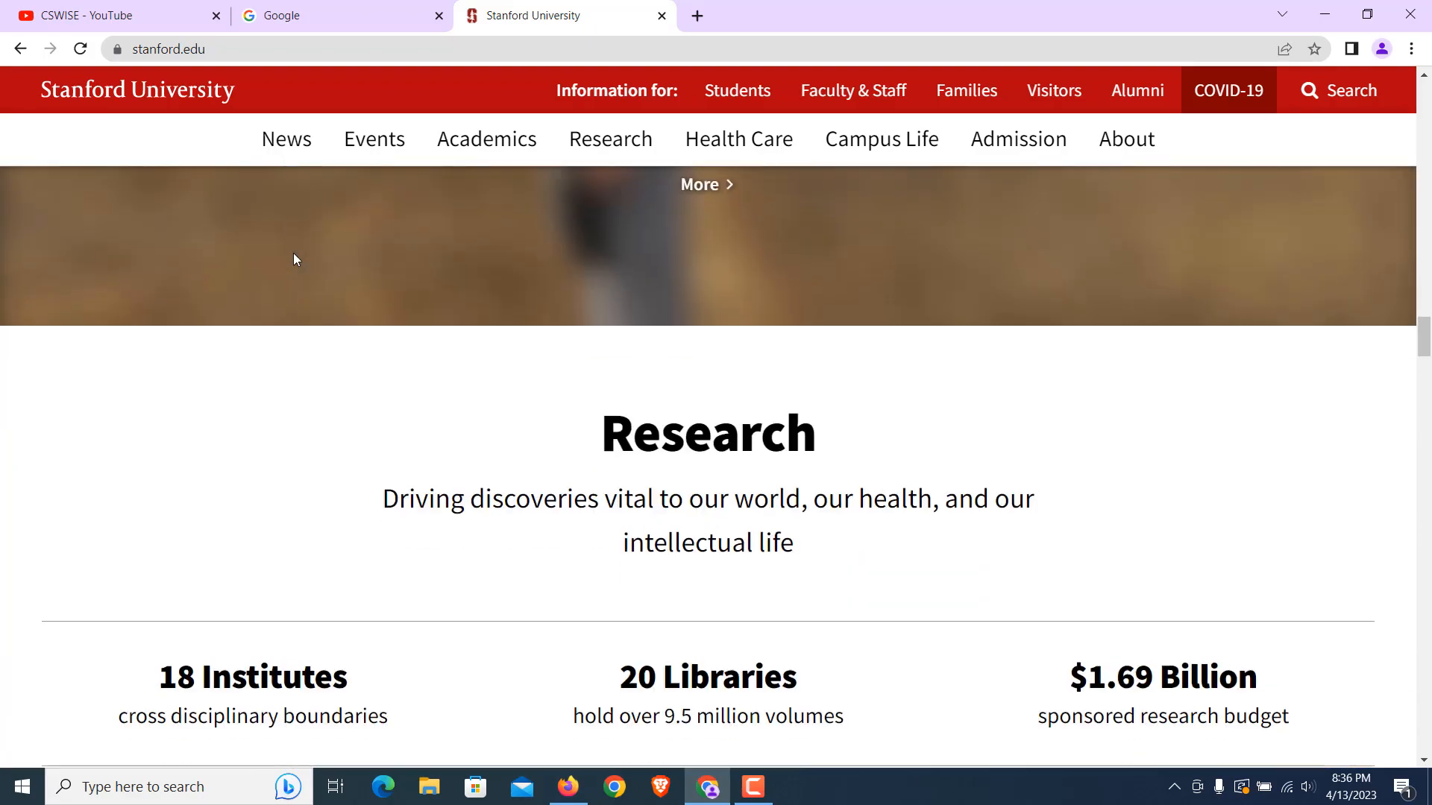
scroll(down, 3)
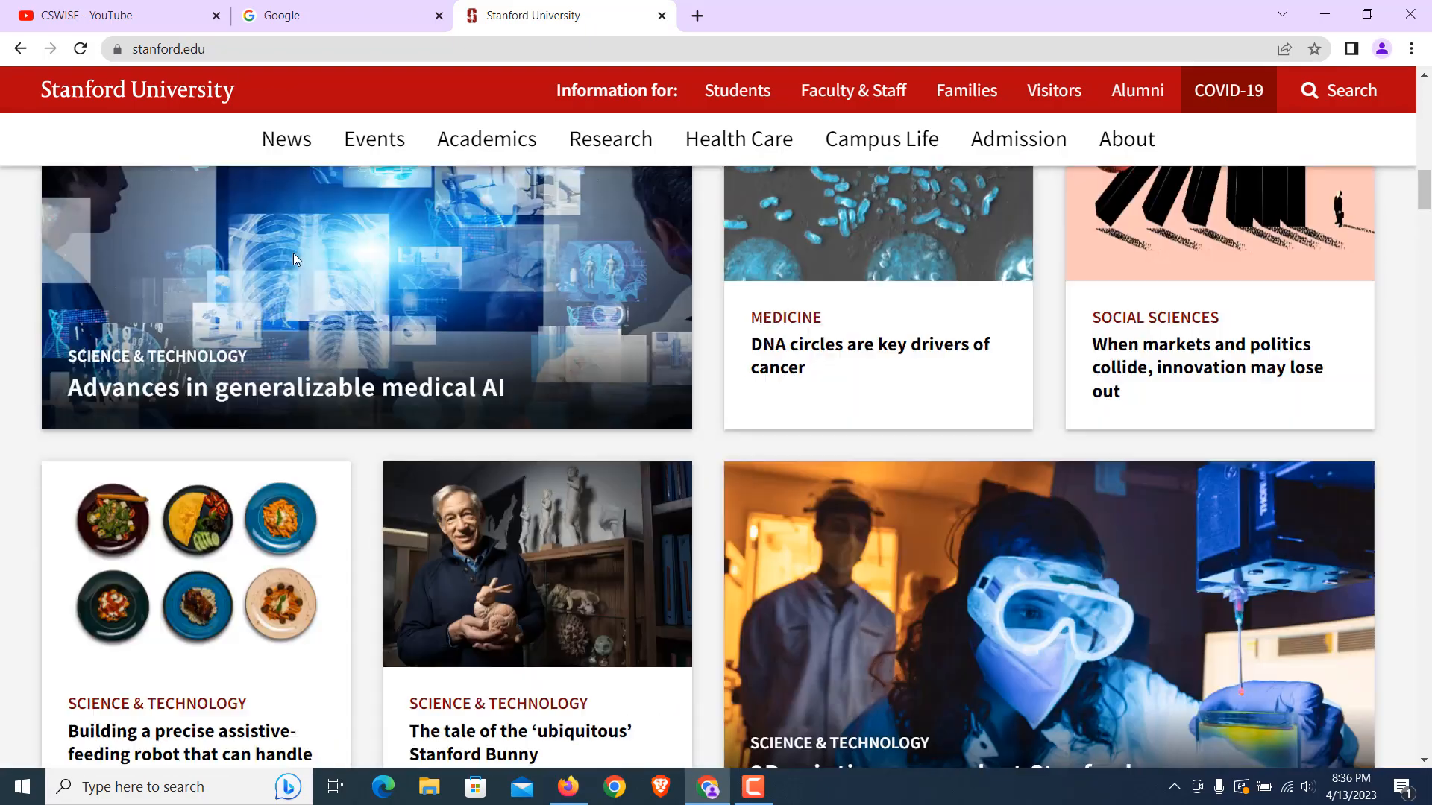
scroll(up, 3)
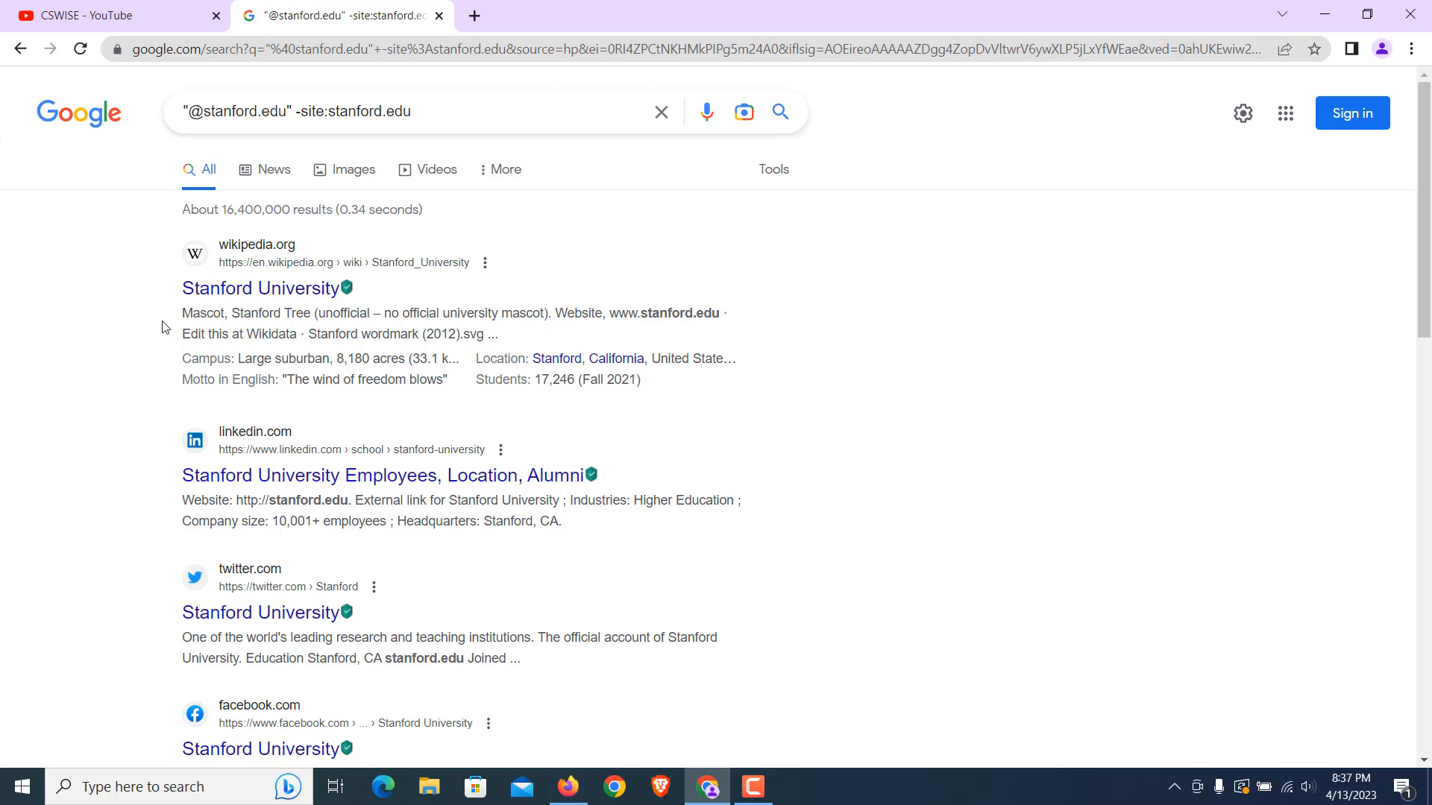
scroll(down, 3)
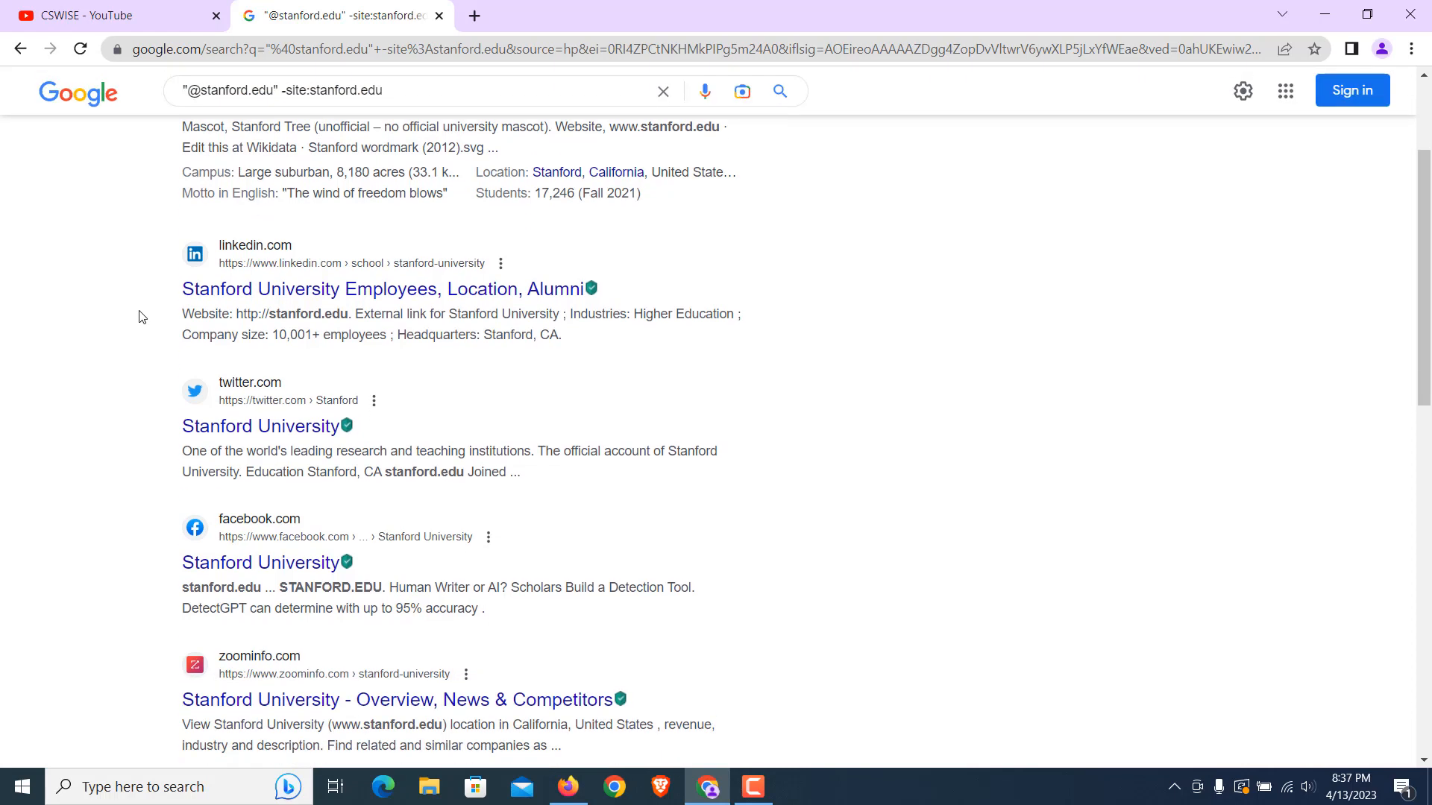
mouse_move(489, 331)
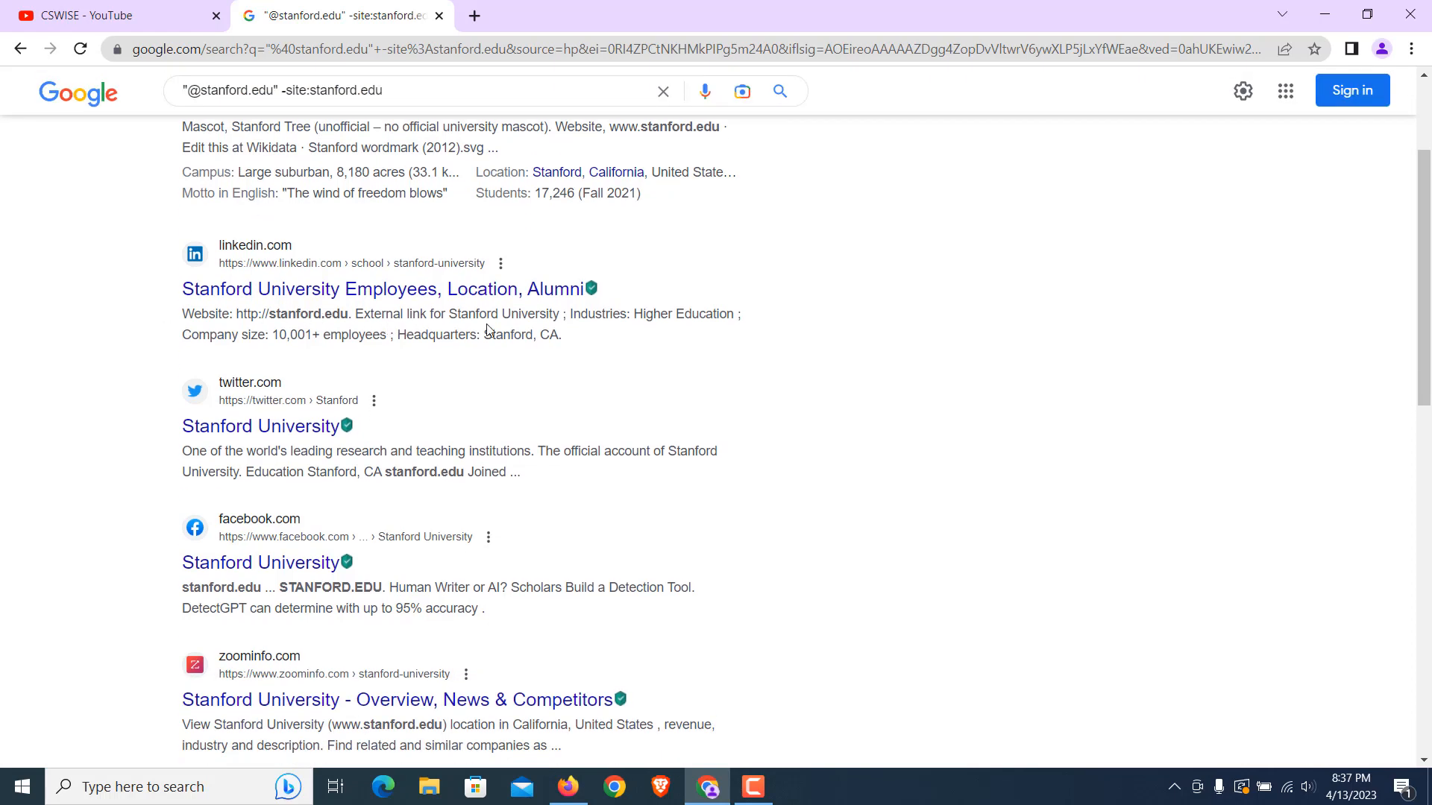
scroll(down, 3)
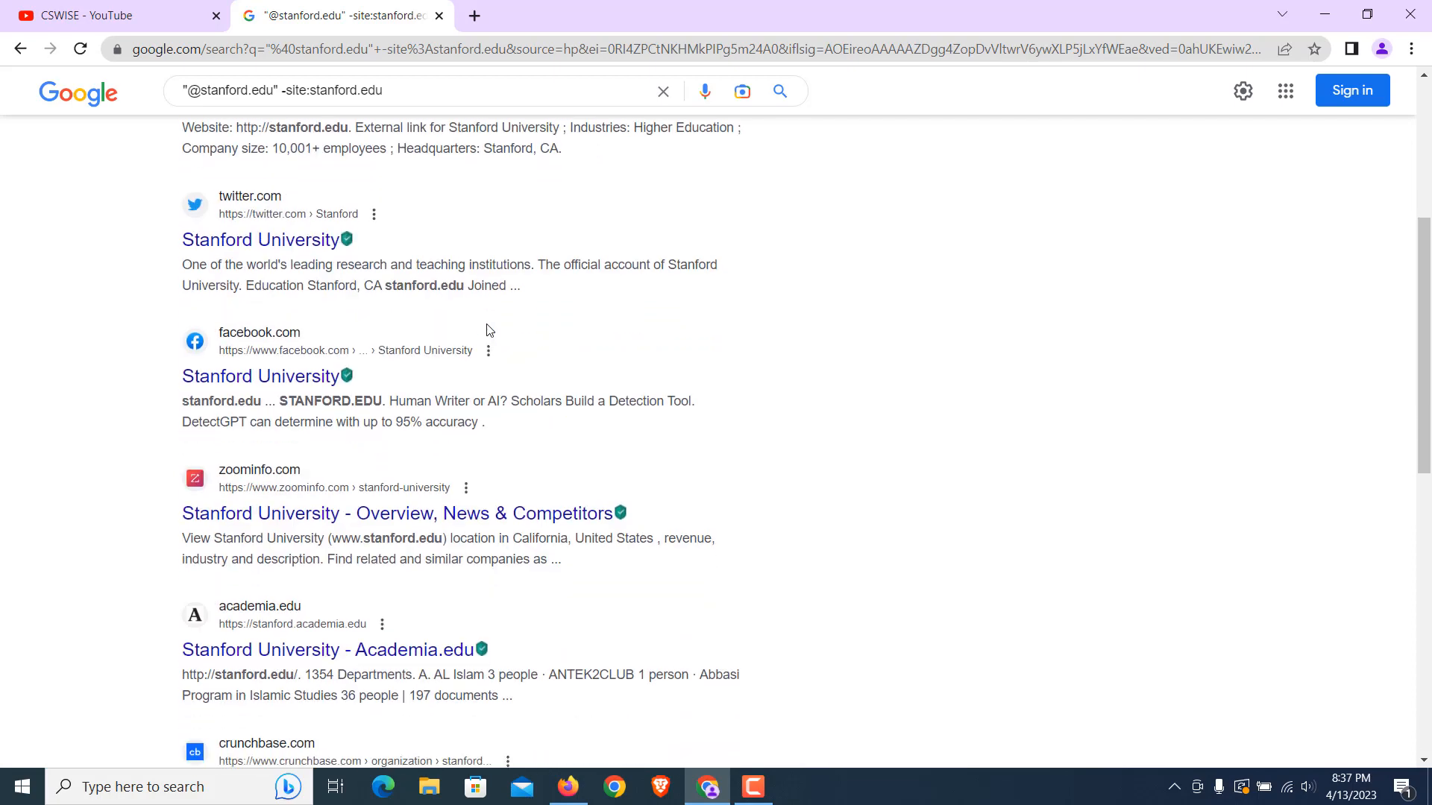
mouse_move(64, 360)
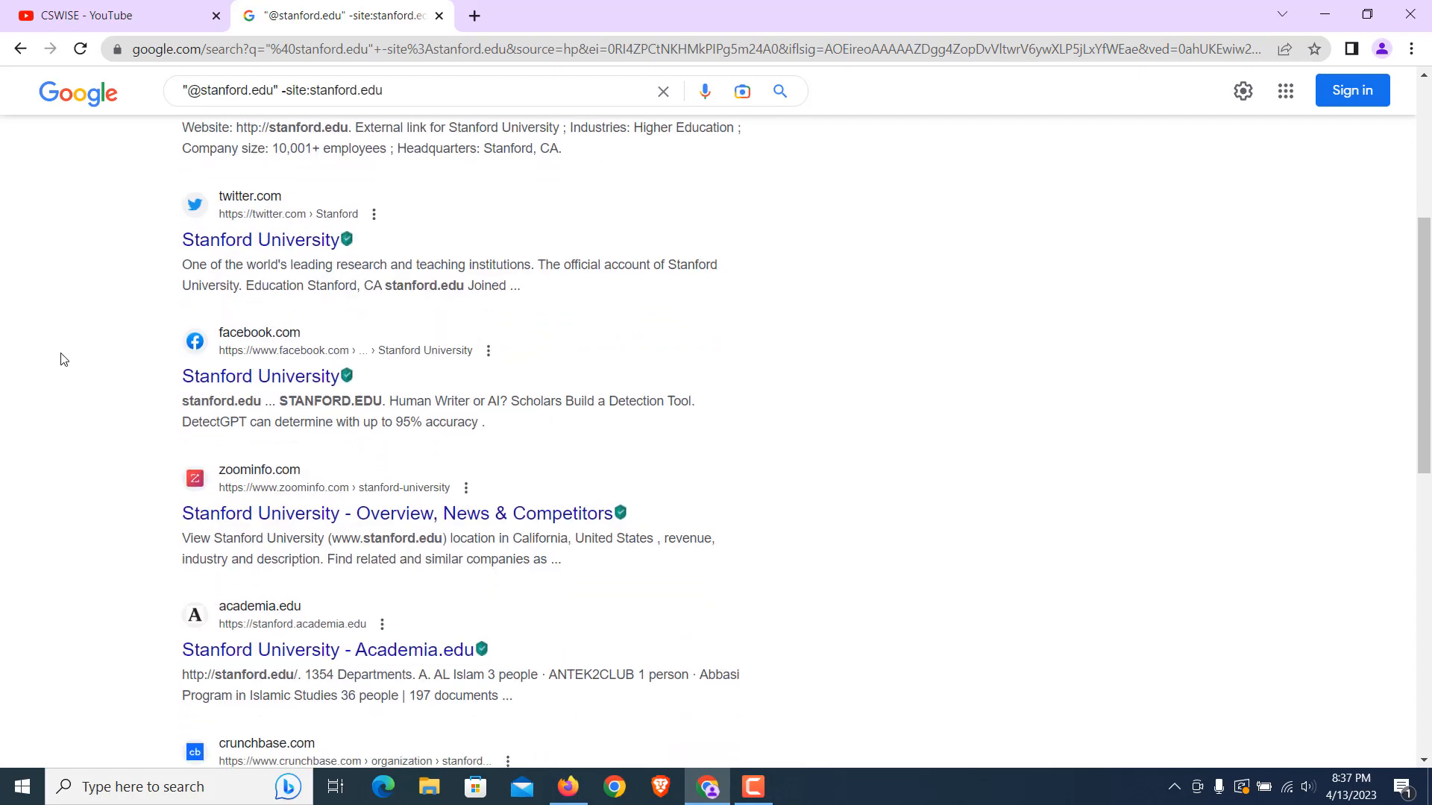
mouse_move(128, 364)
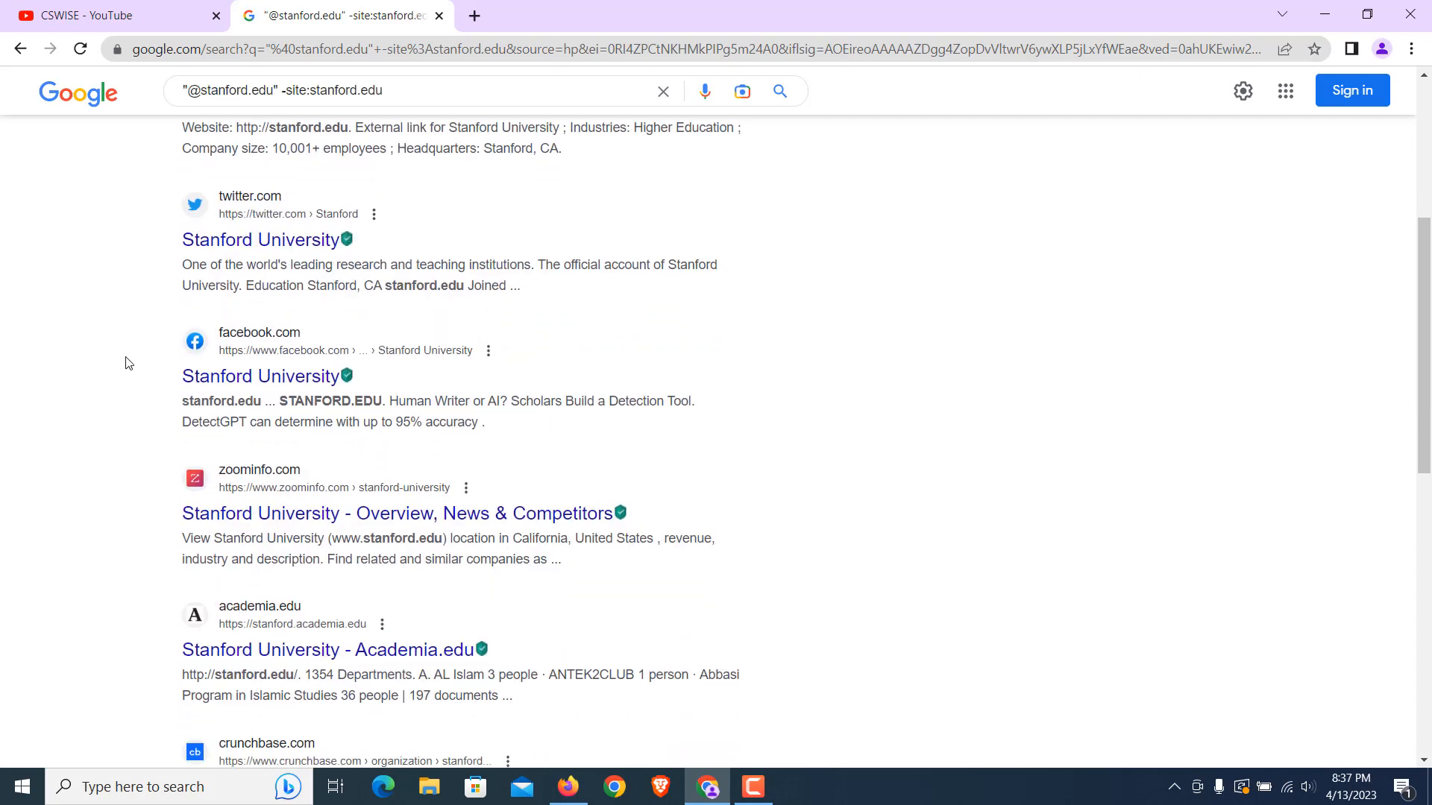
mouse_move(154, 365)
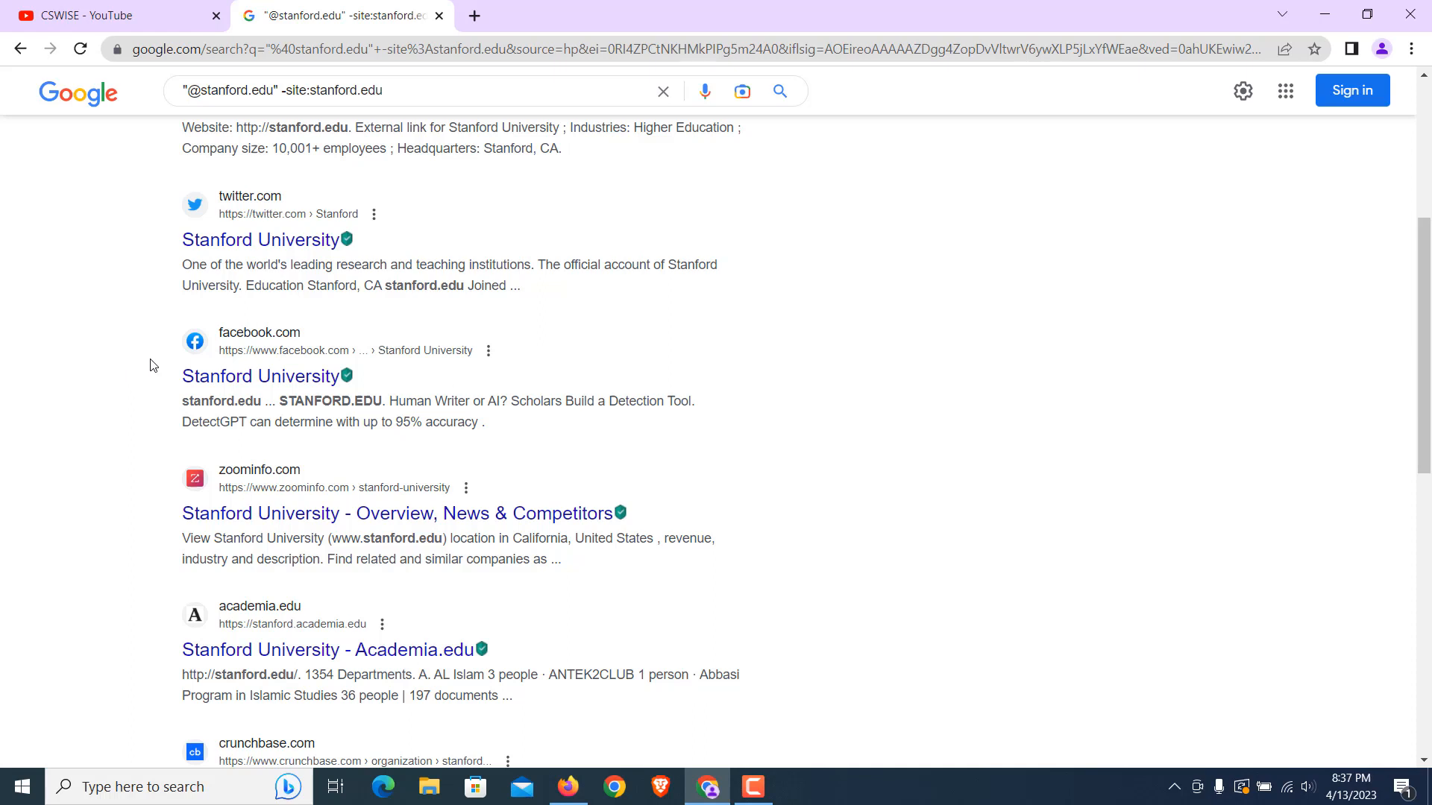
mouse_move(159, 359)
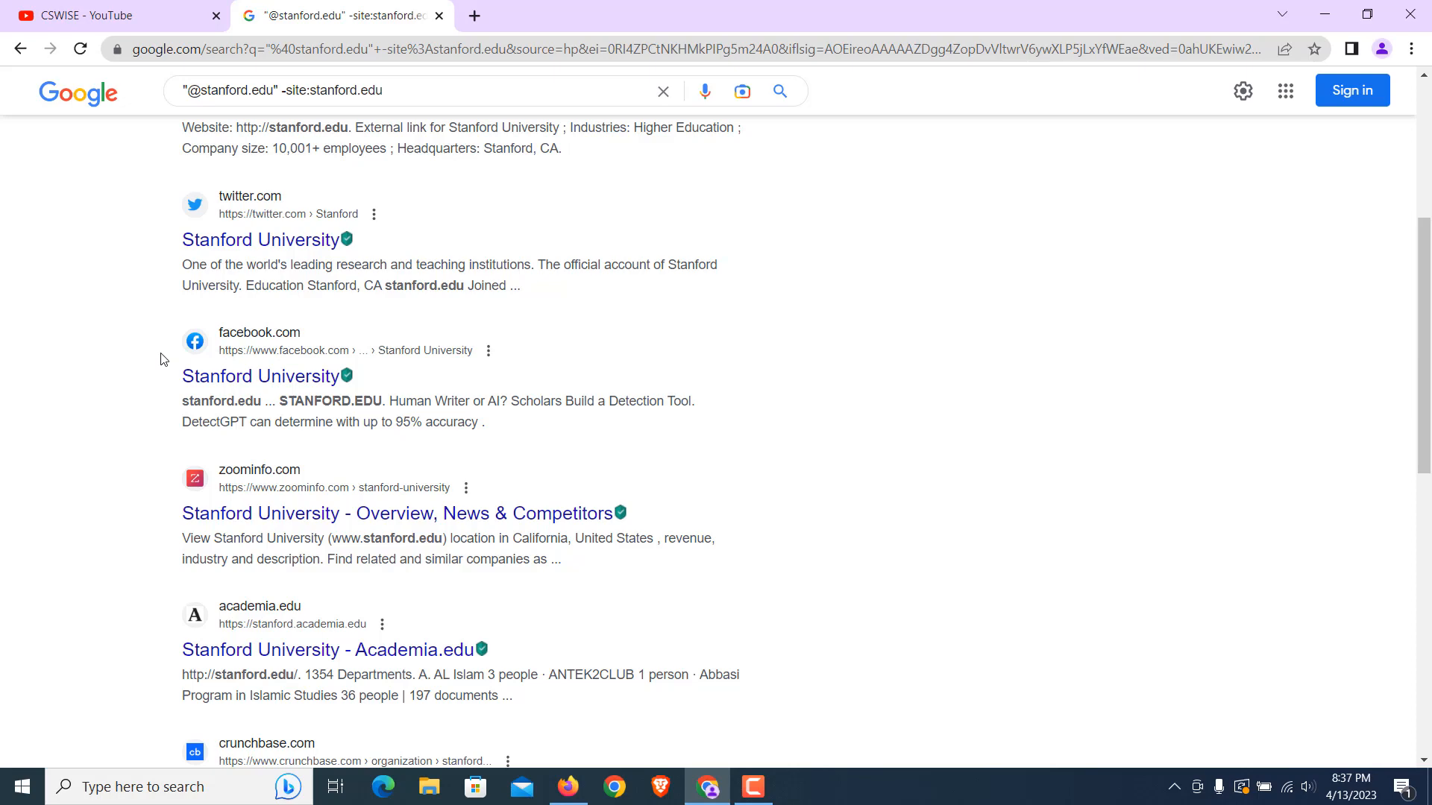
scroll(down, 3)
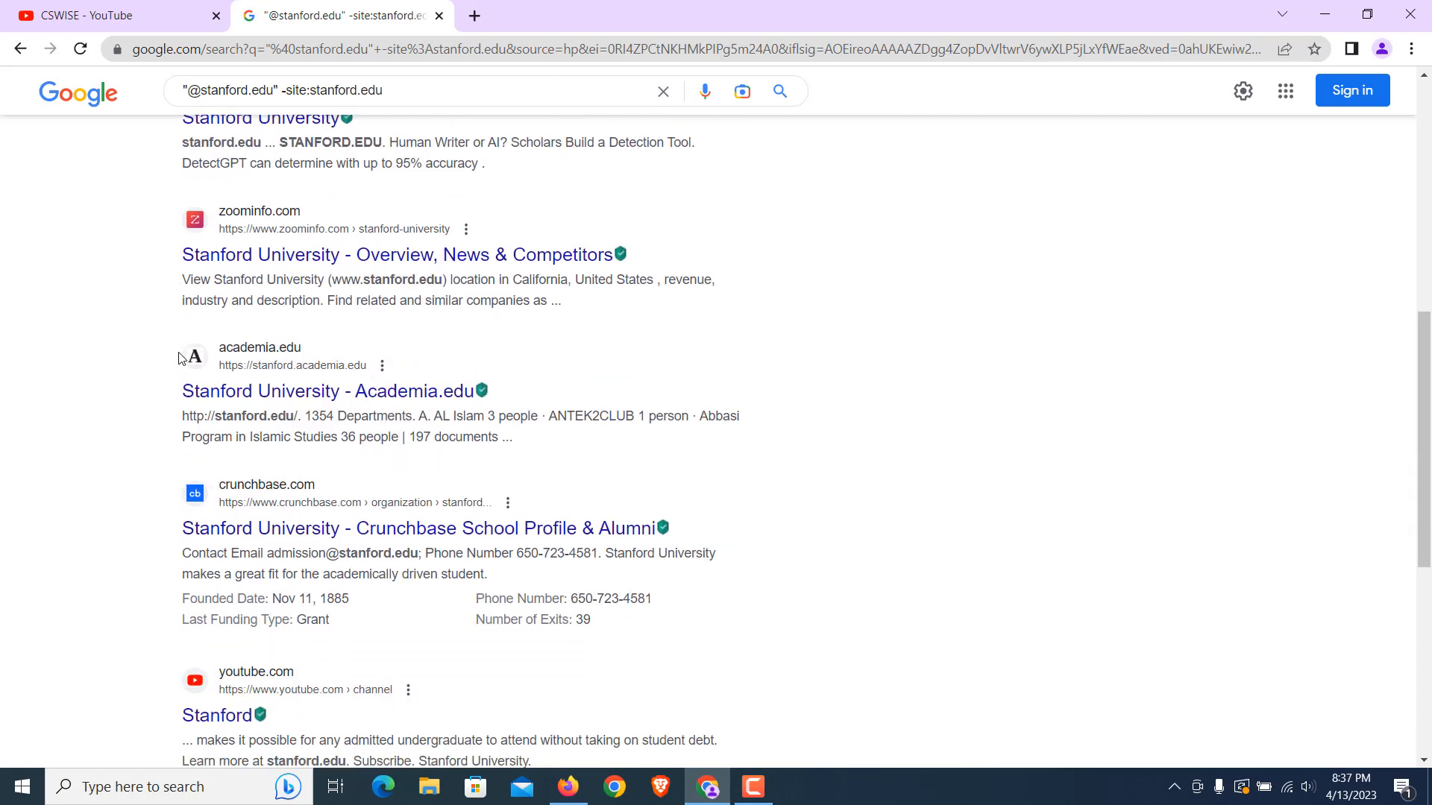
scroll(down, 3)
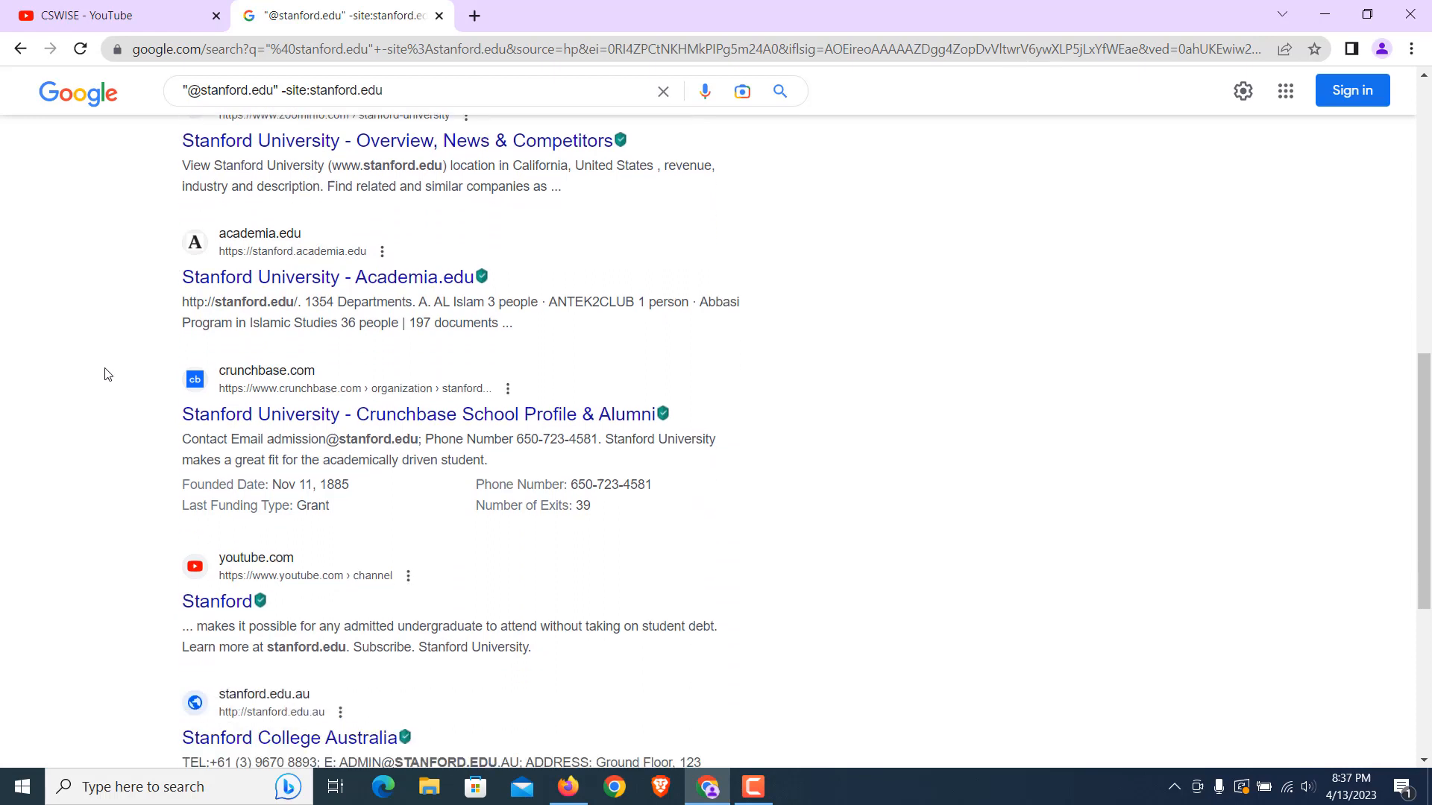
scroll(down, 3)
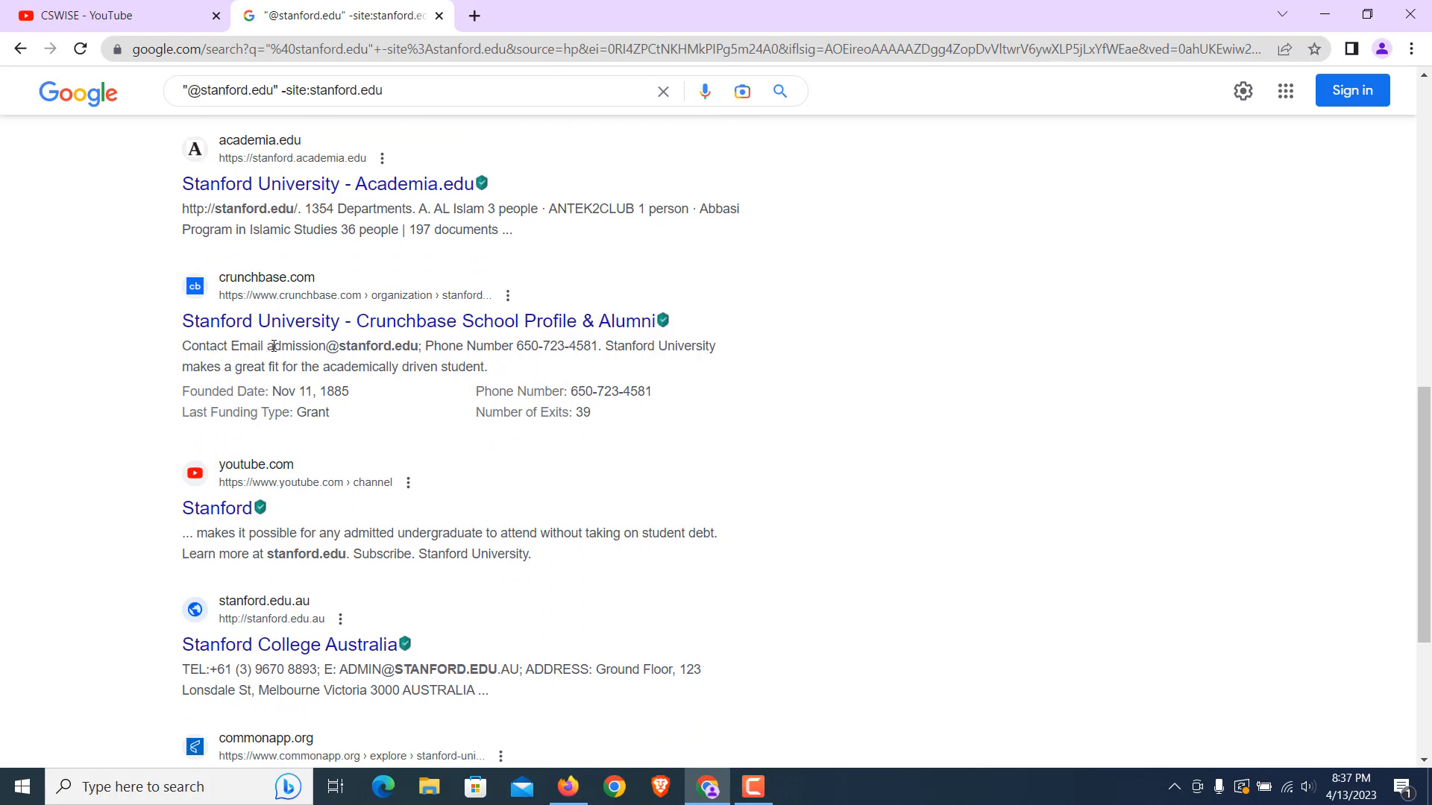
double_click(340, 345)
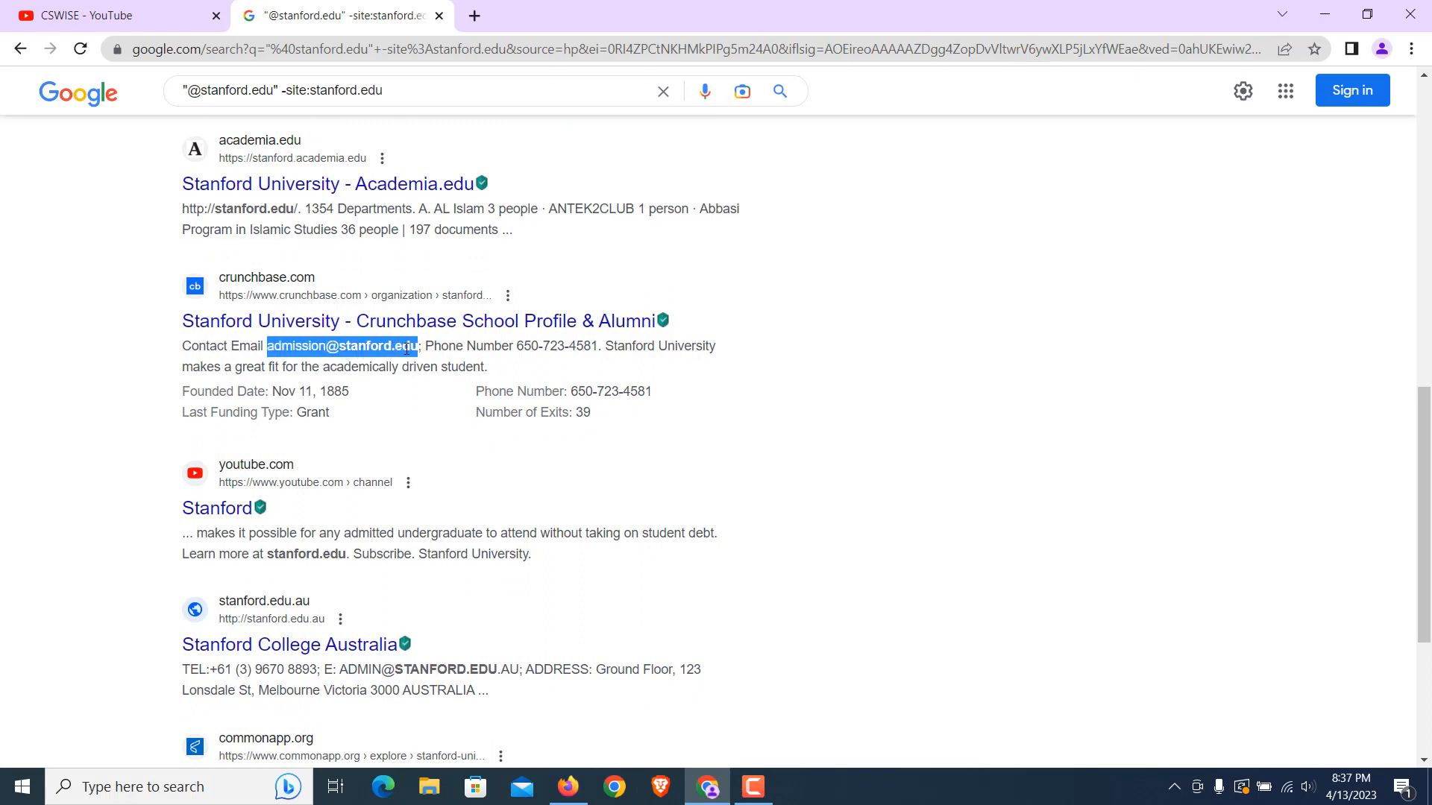
click(99, 370)
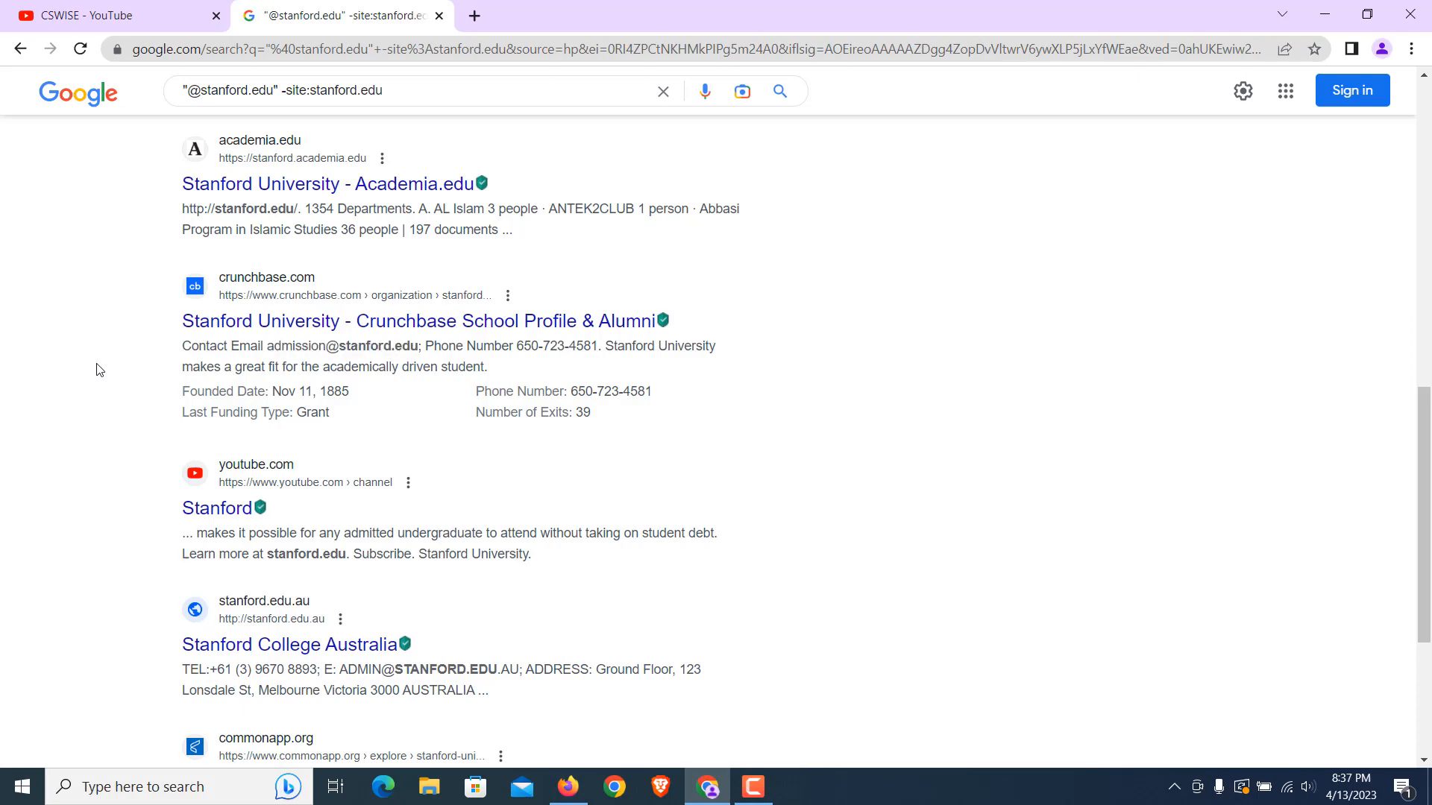
scroll(down, 3)
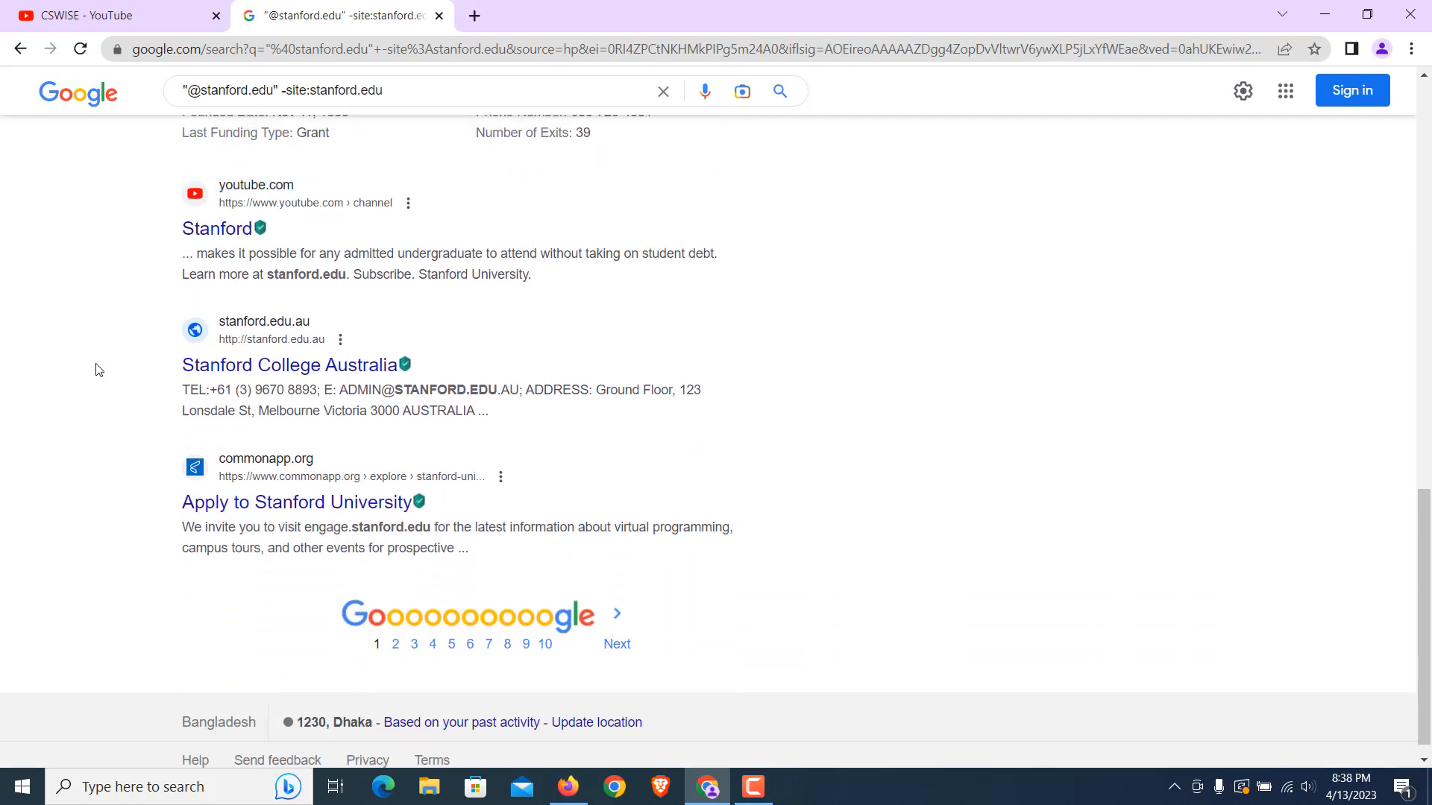
mouse_move(288, 393)
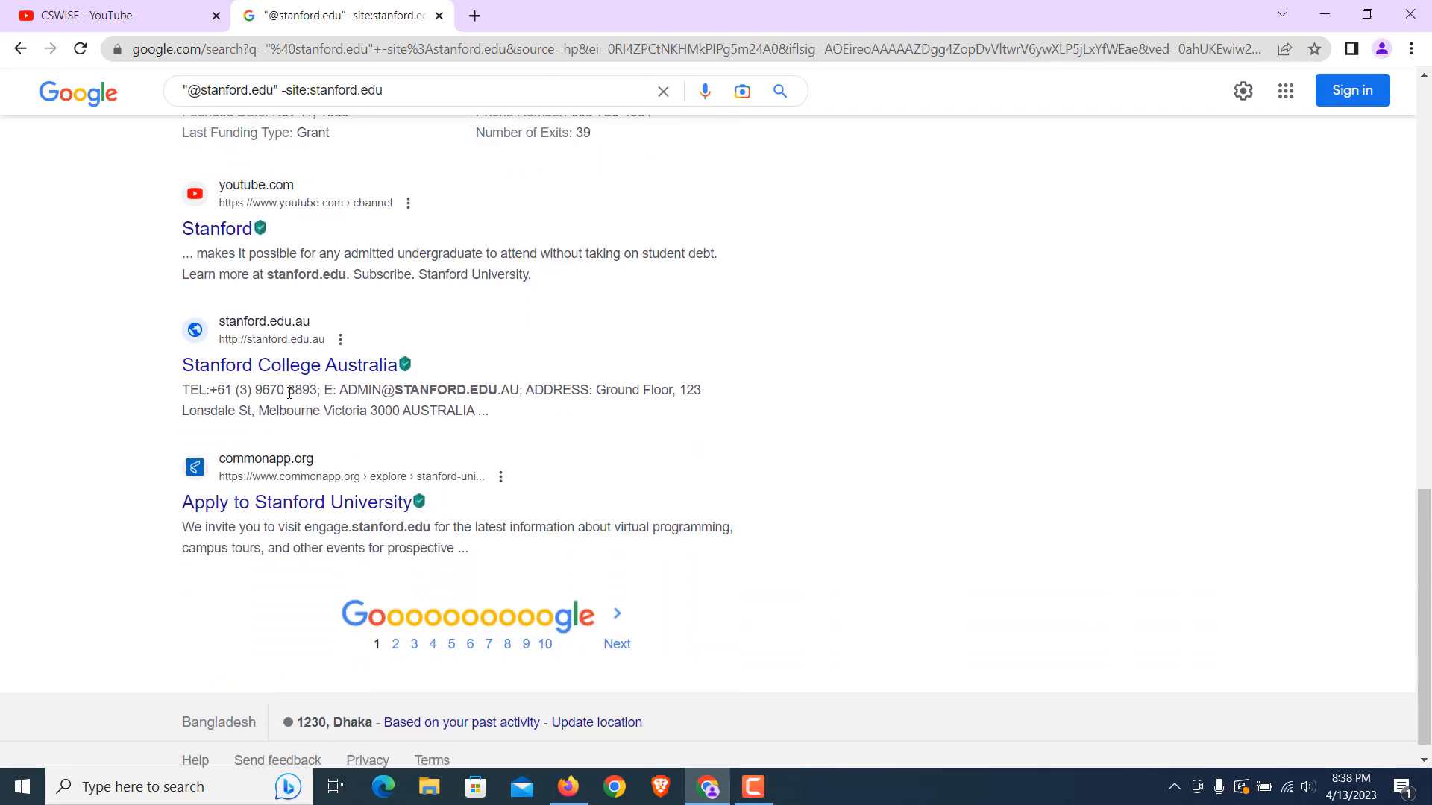
double_click(351, 389)
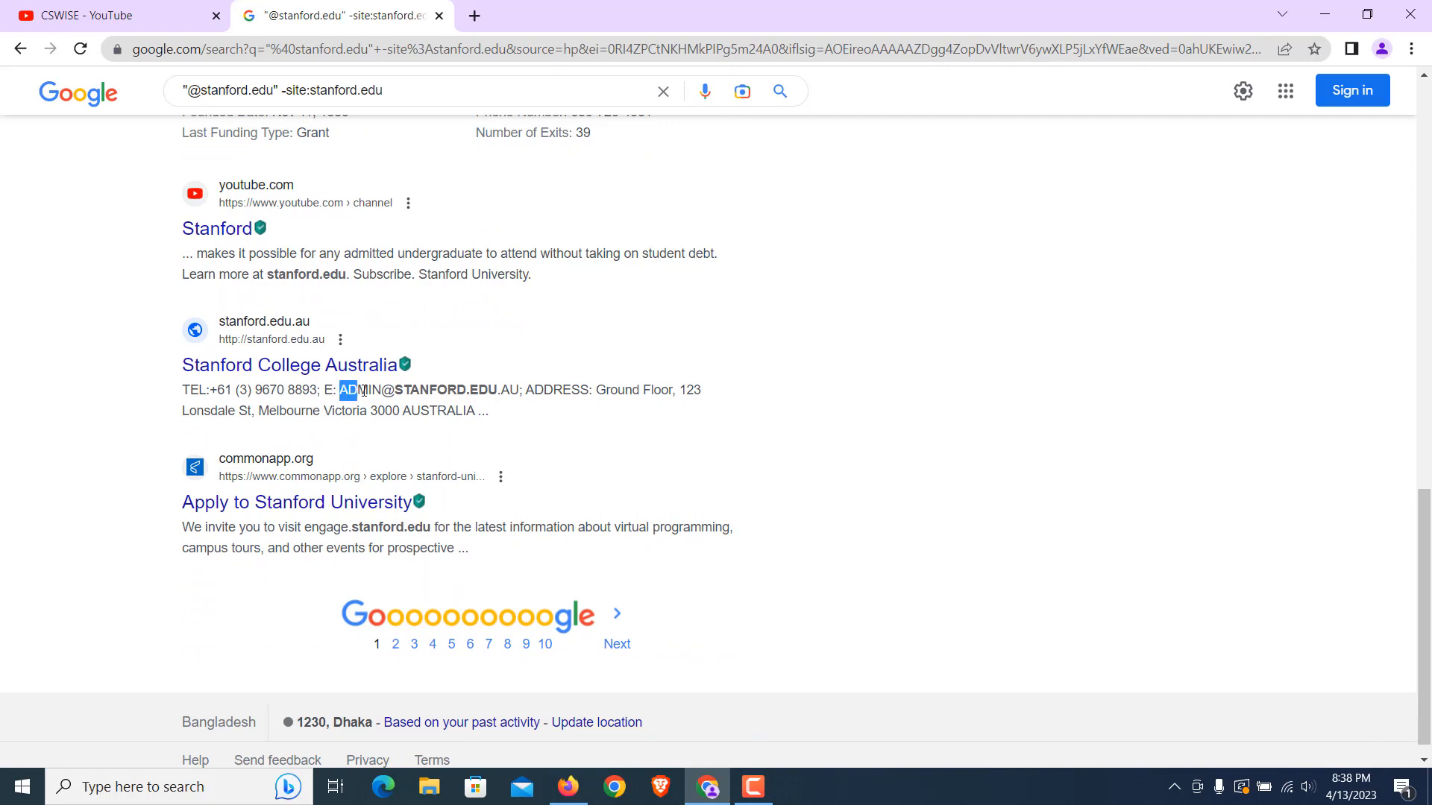
drag(347, 389, 489, 390)
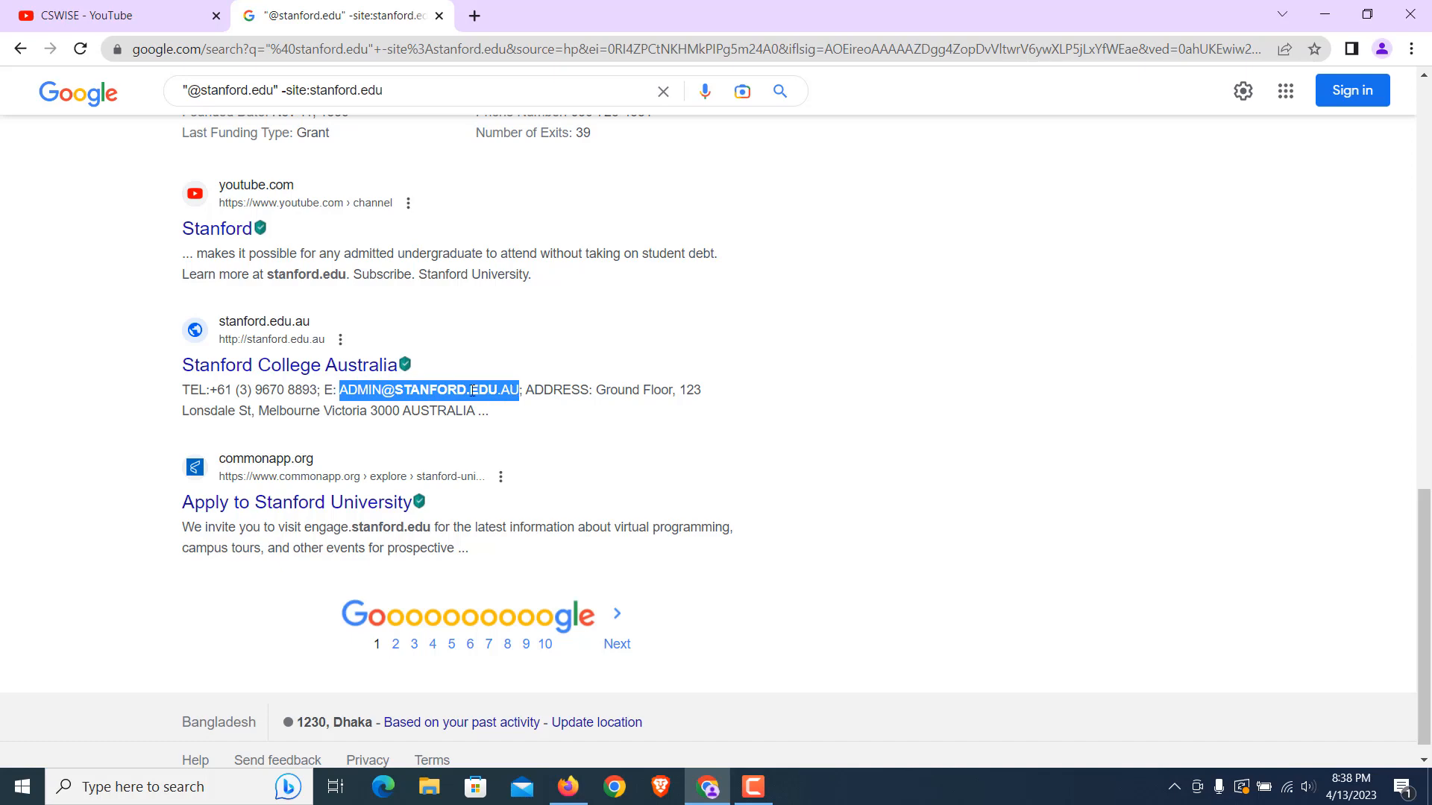
mouse_move(242, 510)
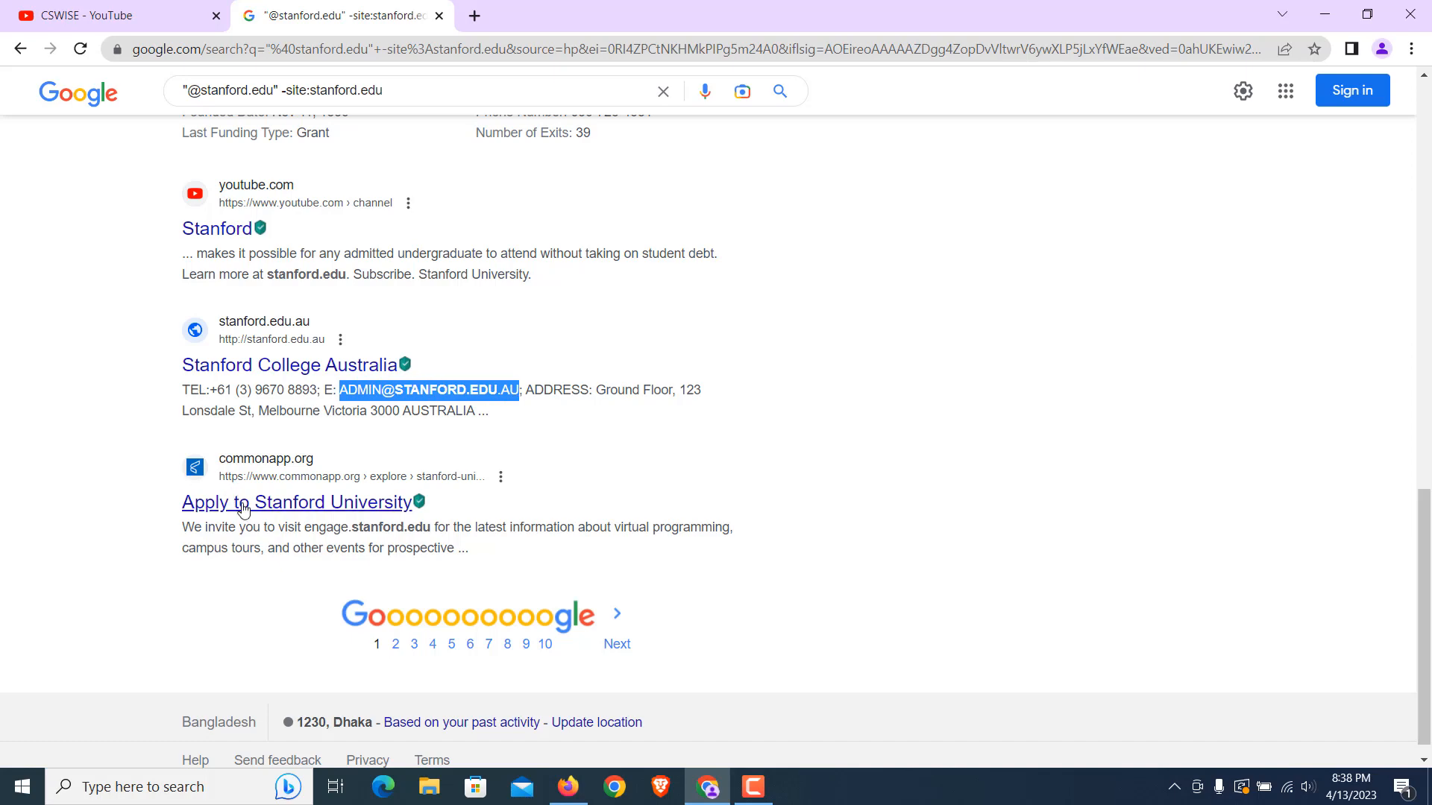
click(394, 644)
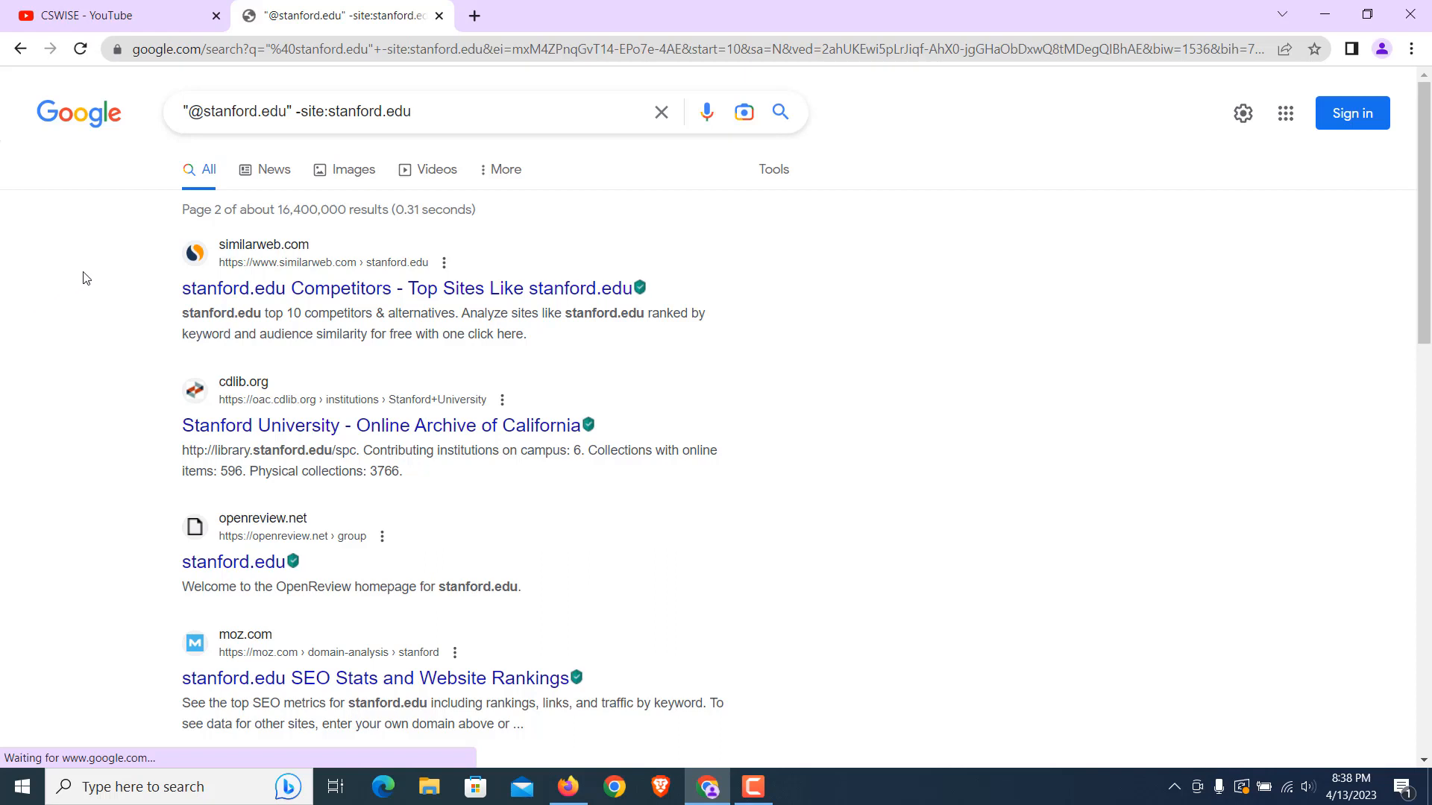
scroll(down, 3)
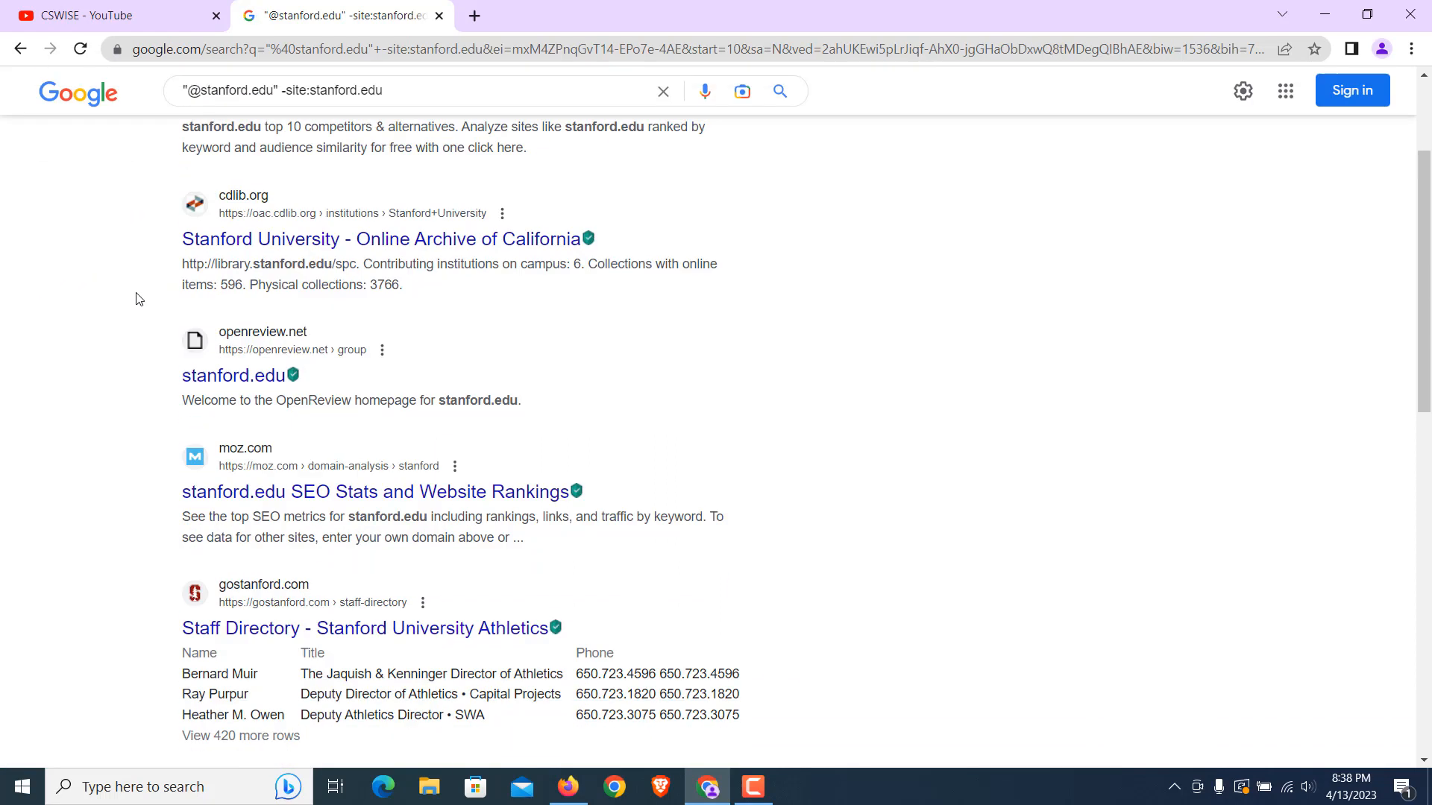
scroll(down, 3)
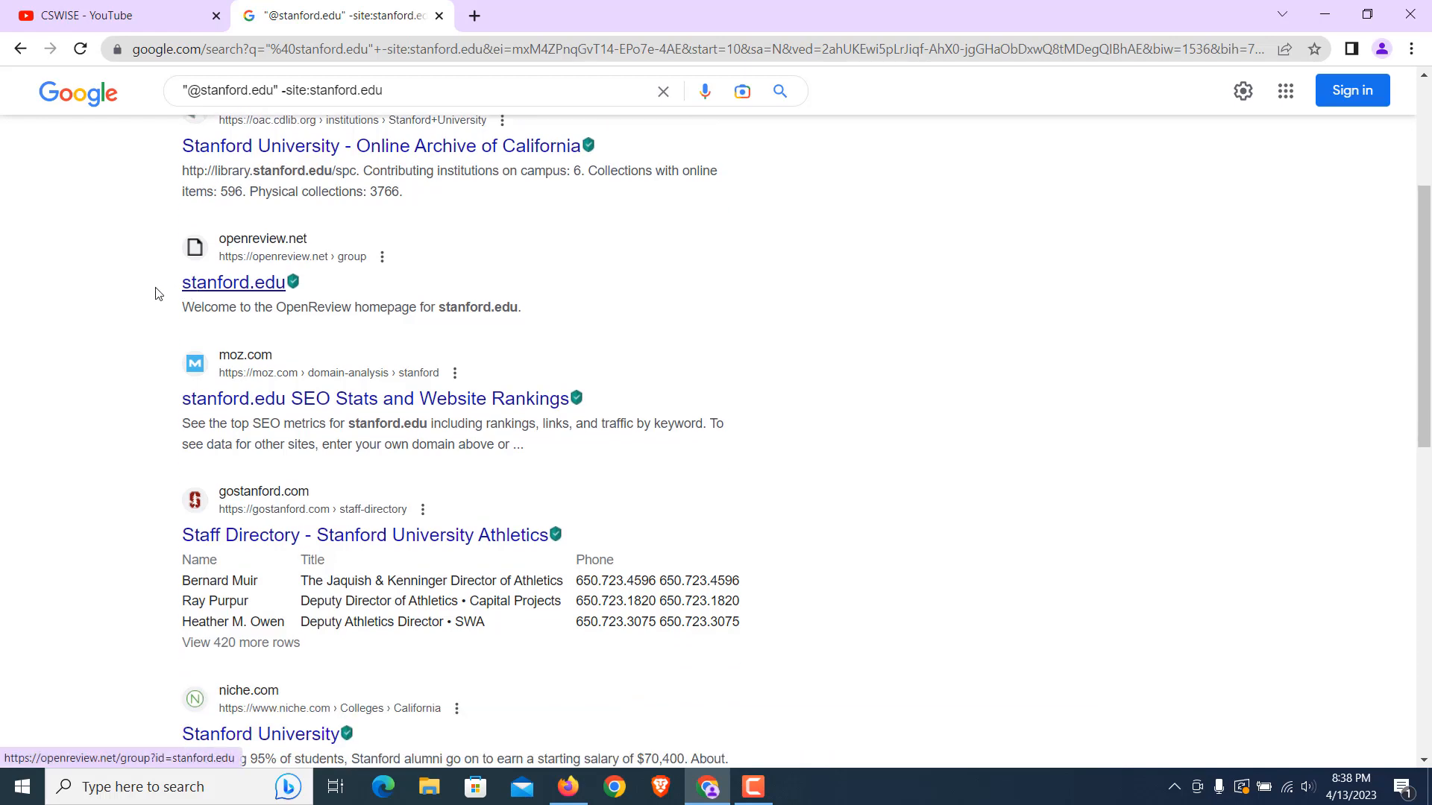
scroll(down, 3)
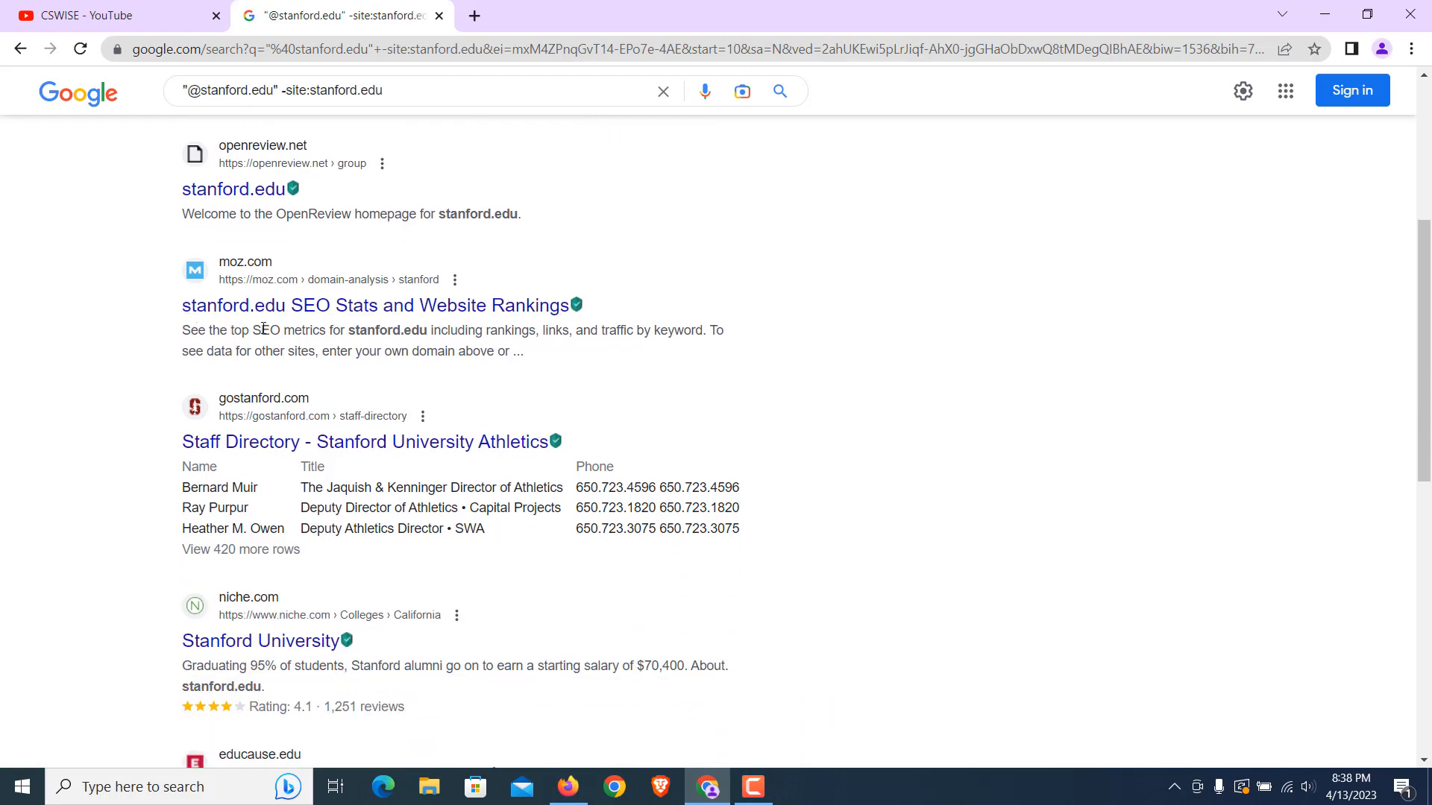
scroll(down, 3)
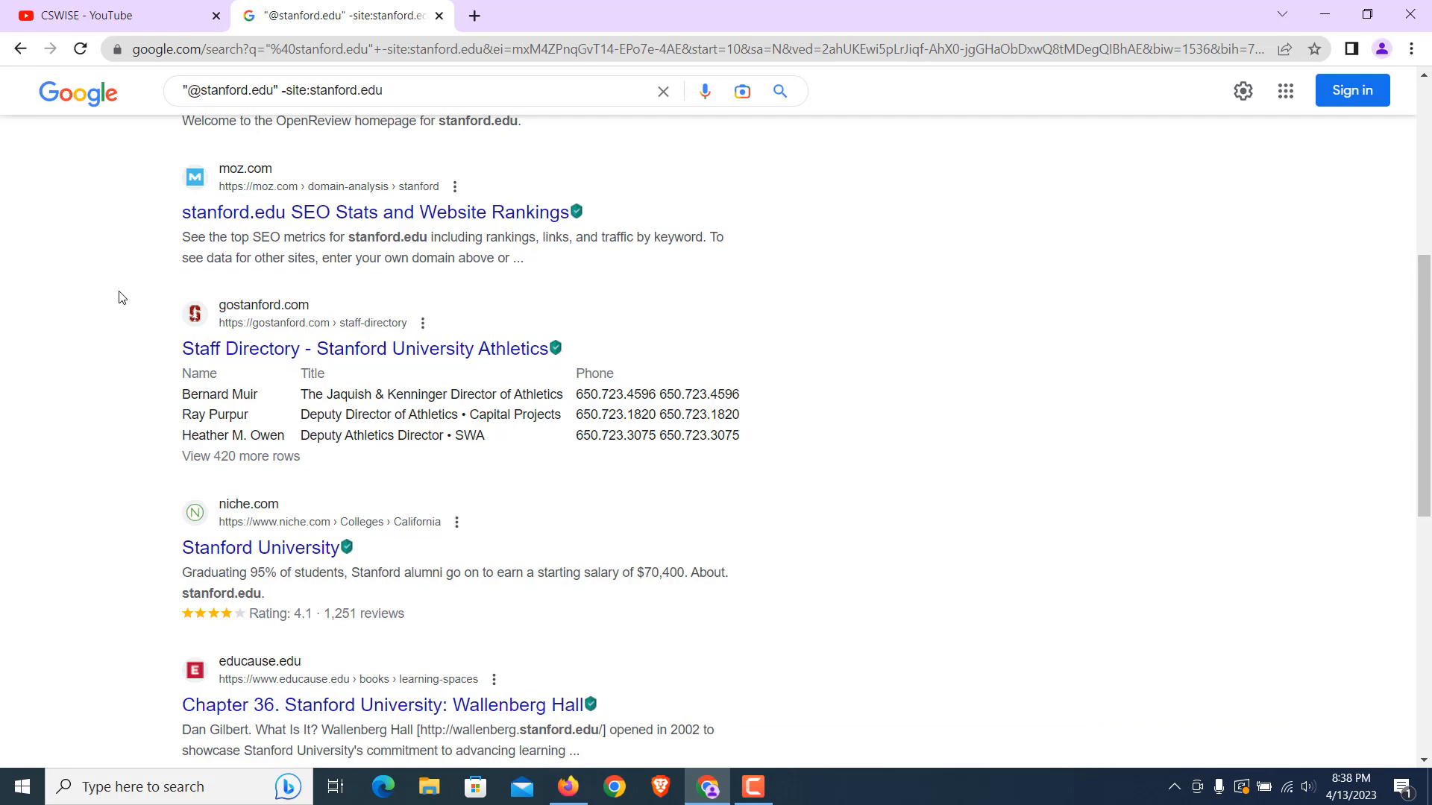
scroll(down, 3)
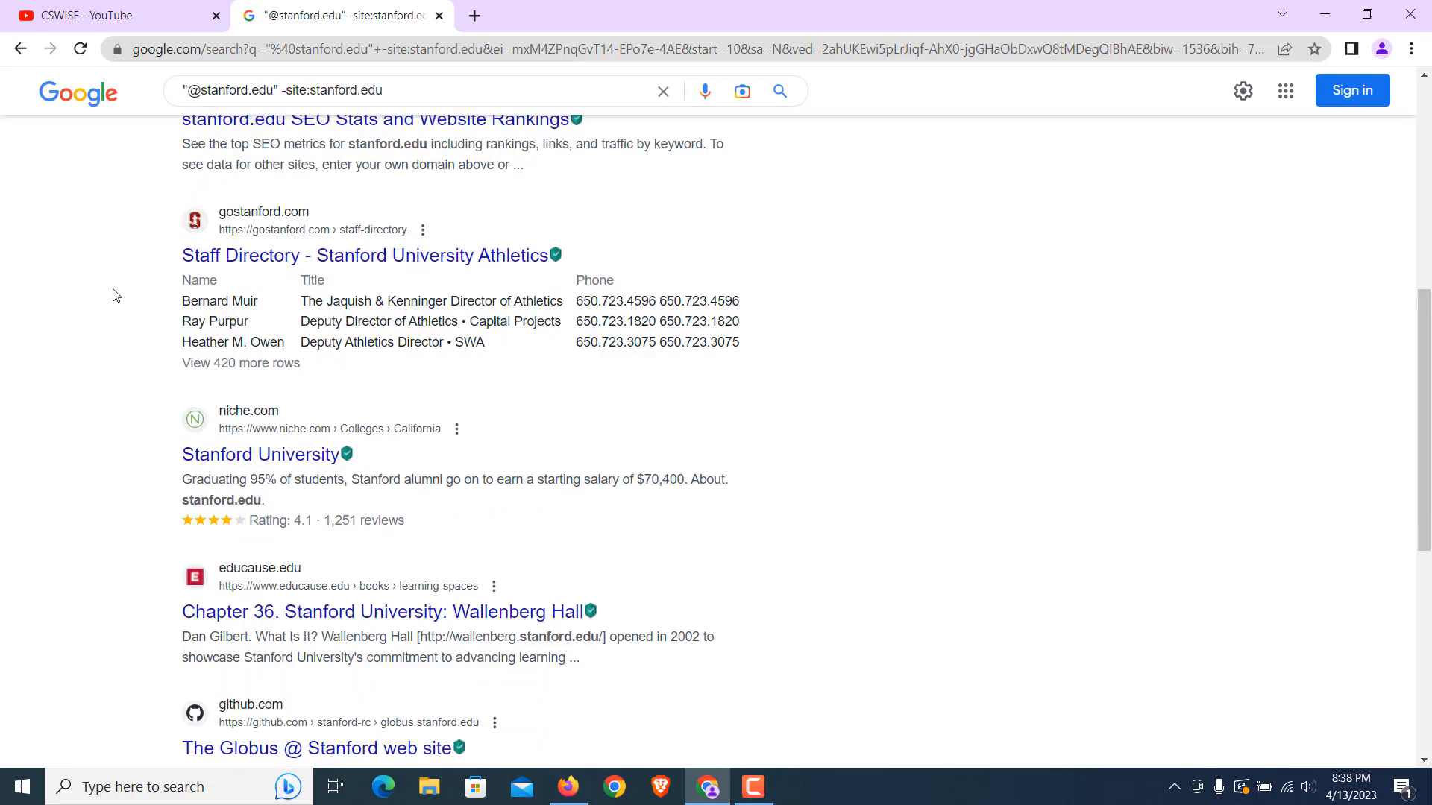
scroll(down, 3)
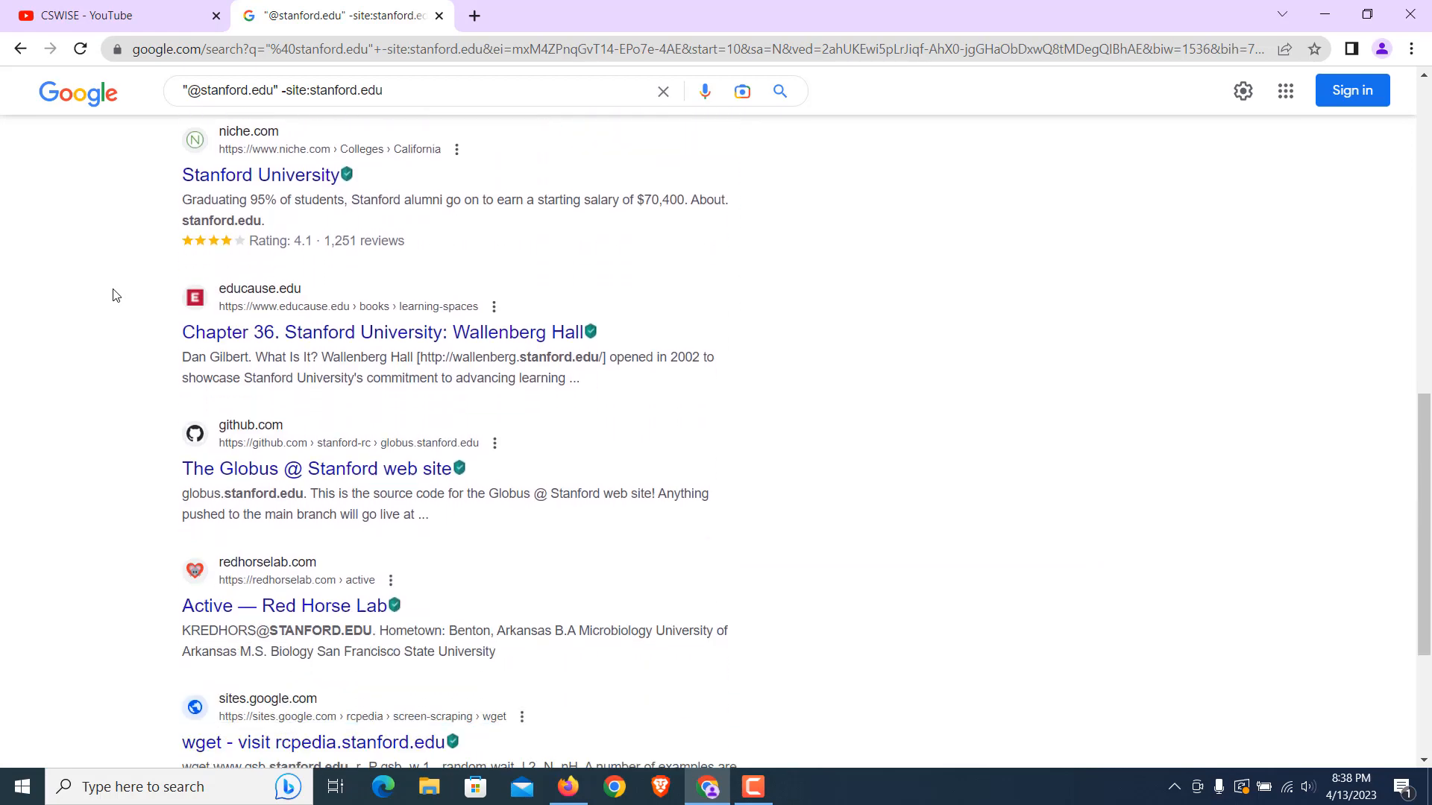
scroll(down, 3)
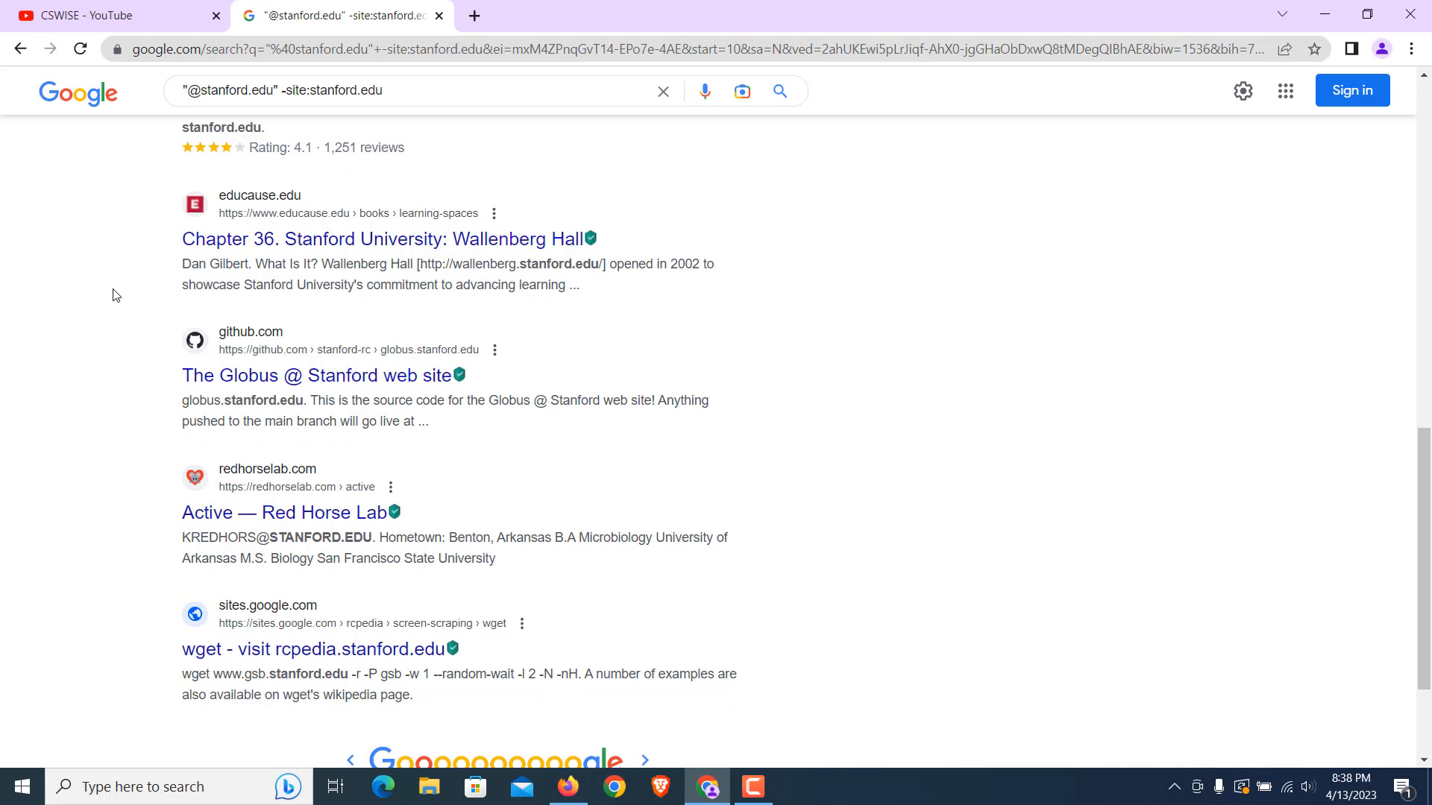
scroll(down, 3)
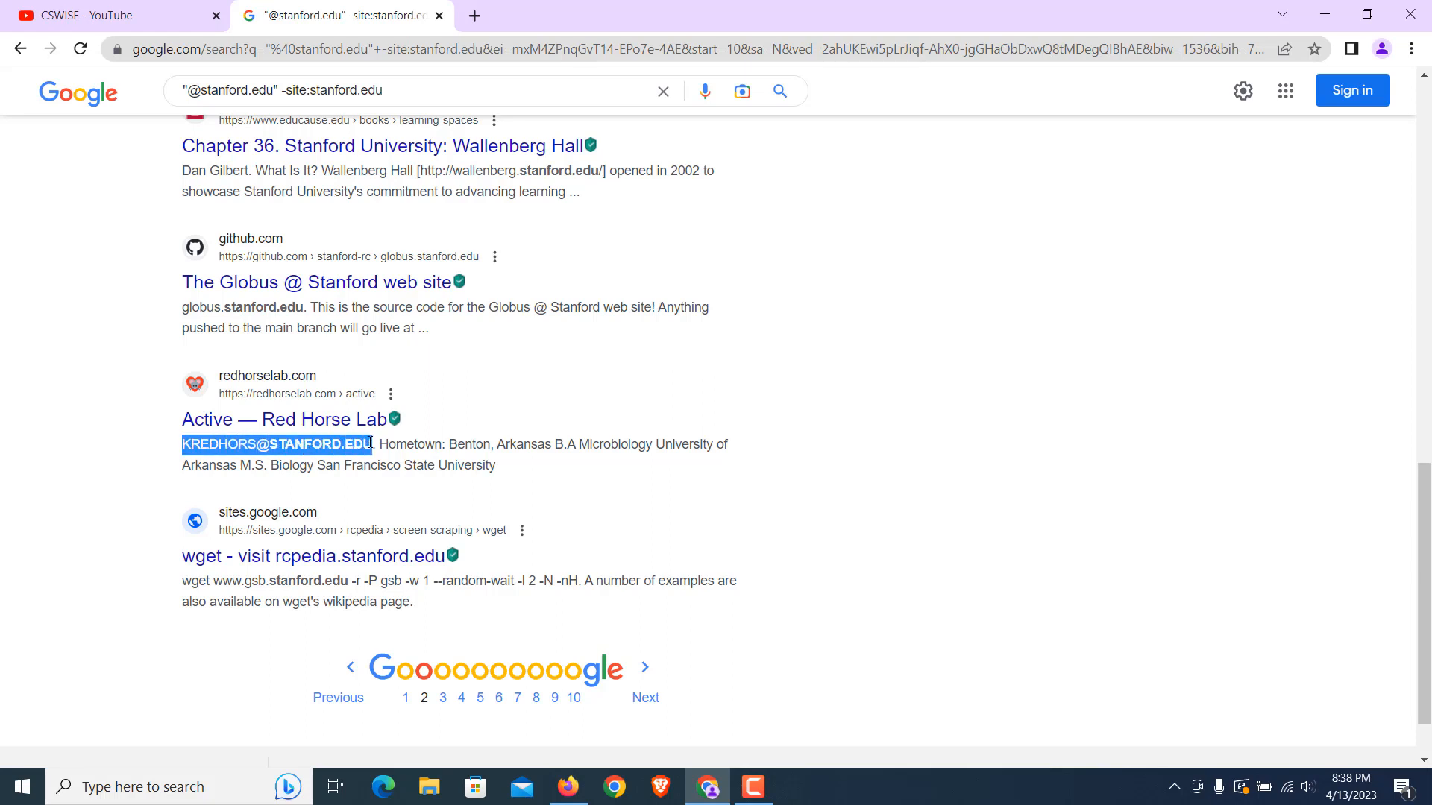
click(111, 416)
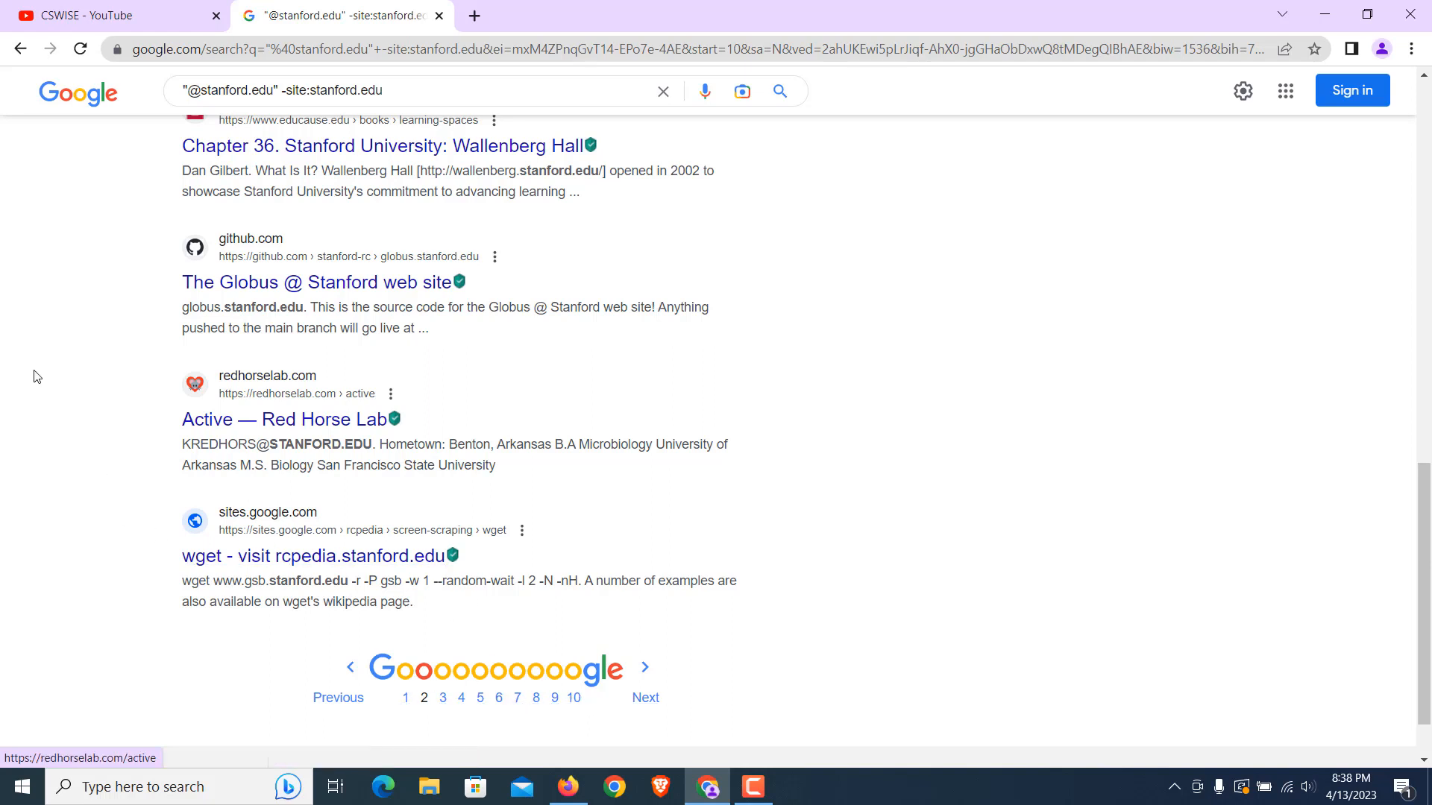
mouse_move(3, 315)
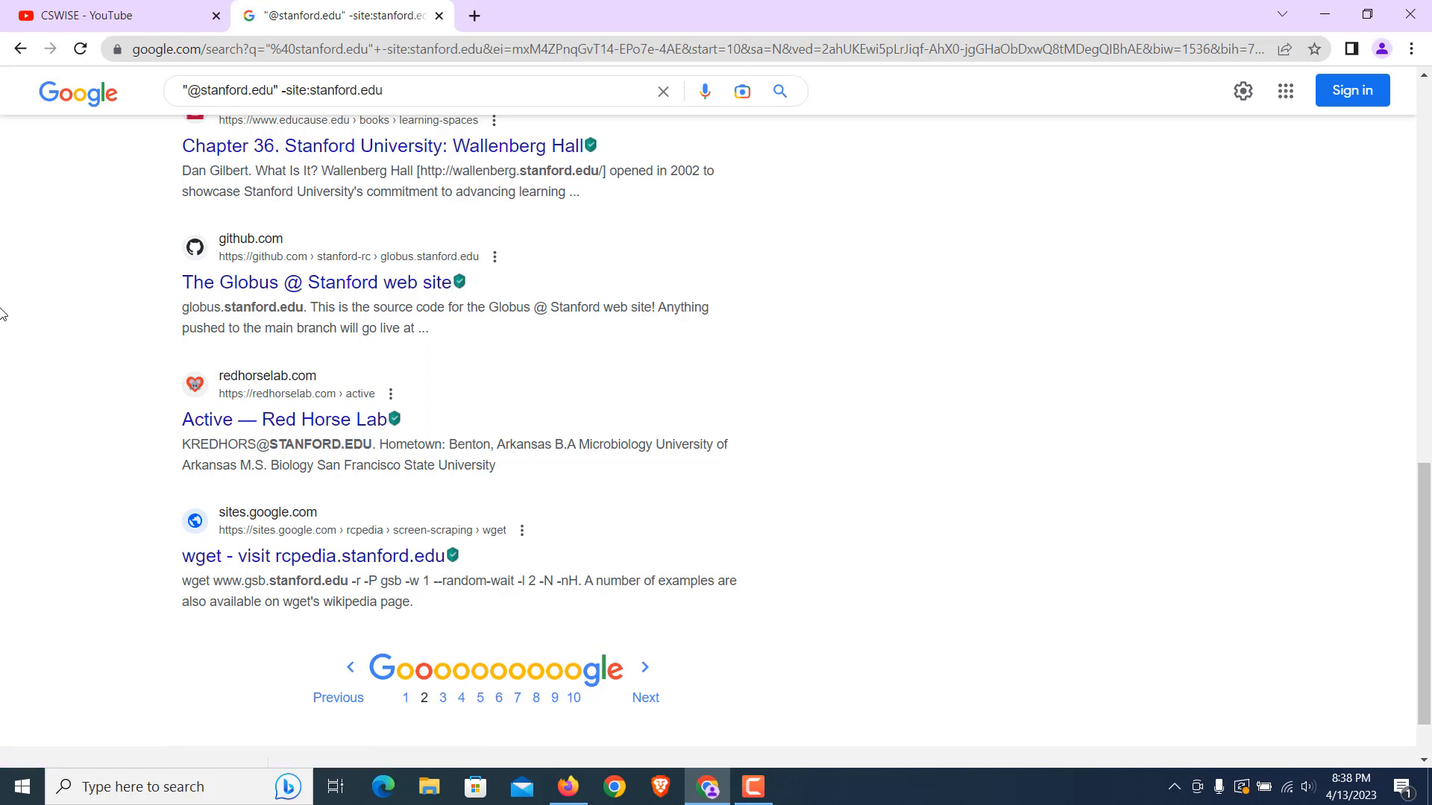
mouse_move(149, 169)
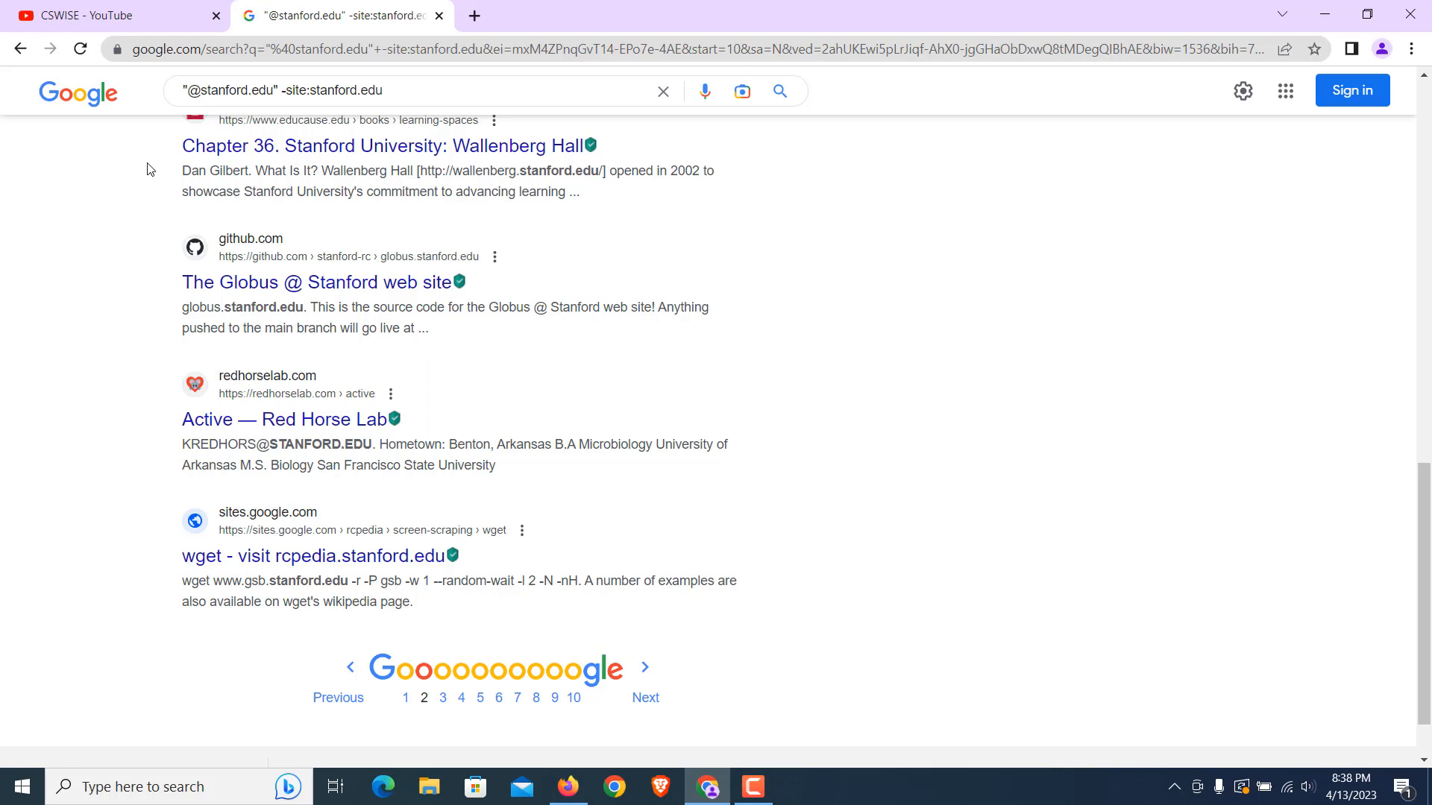
mouse_move(94, 300)
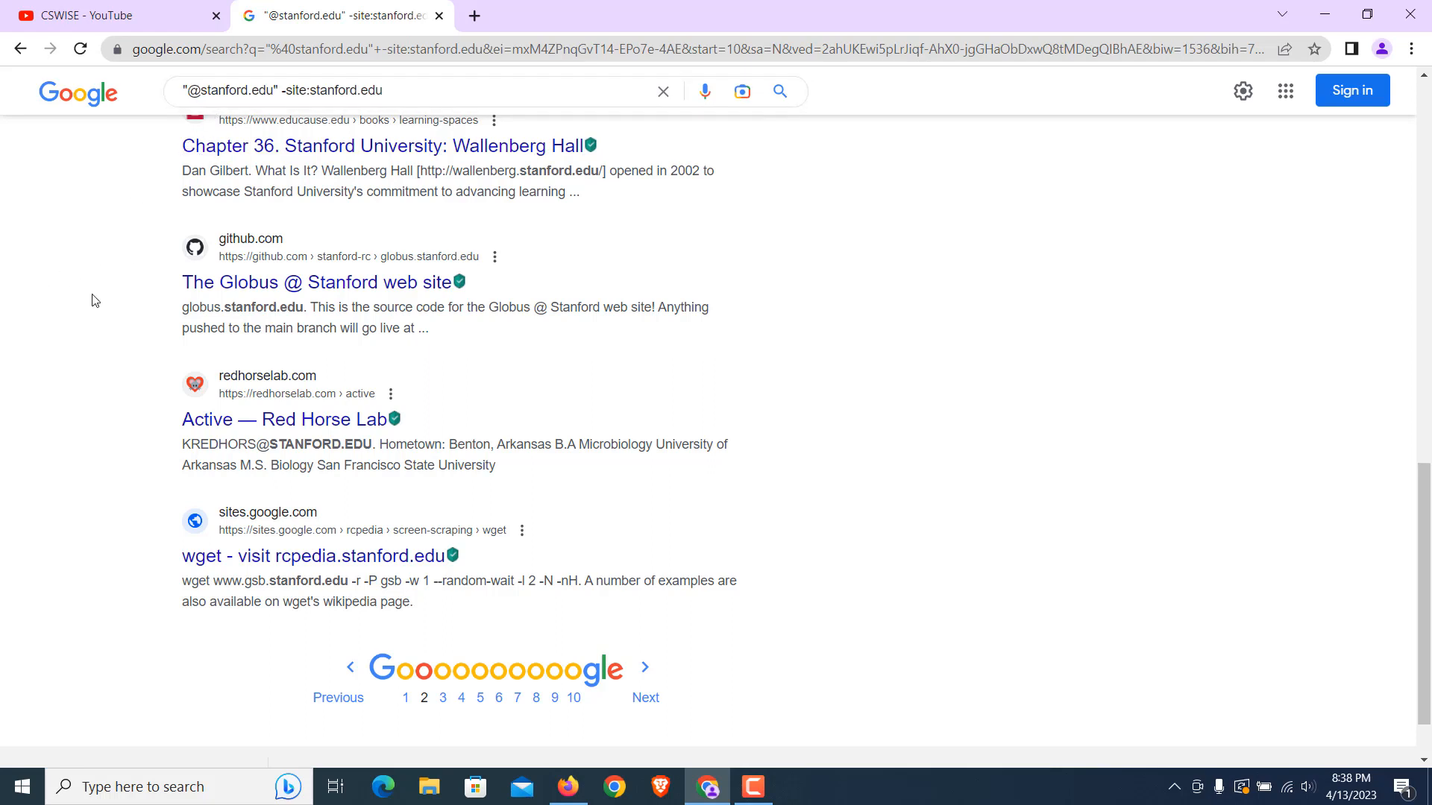
mouse_move(91, 279)
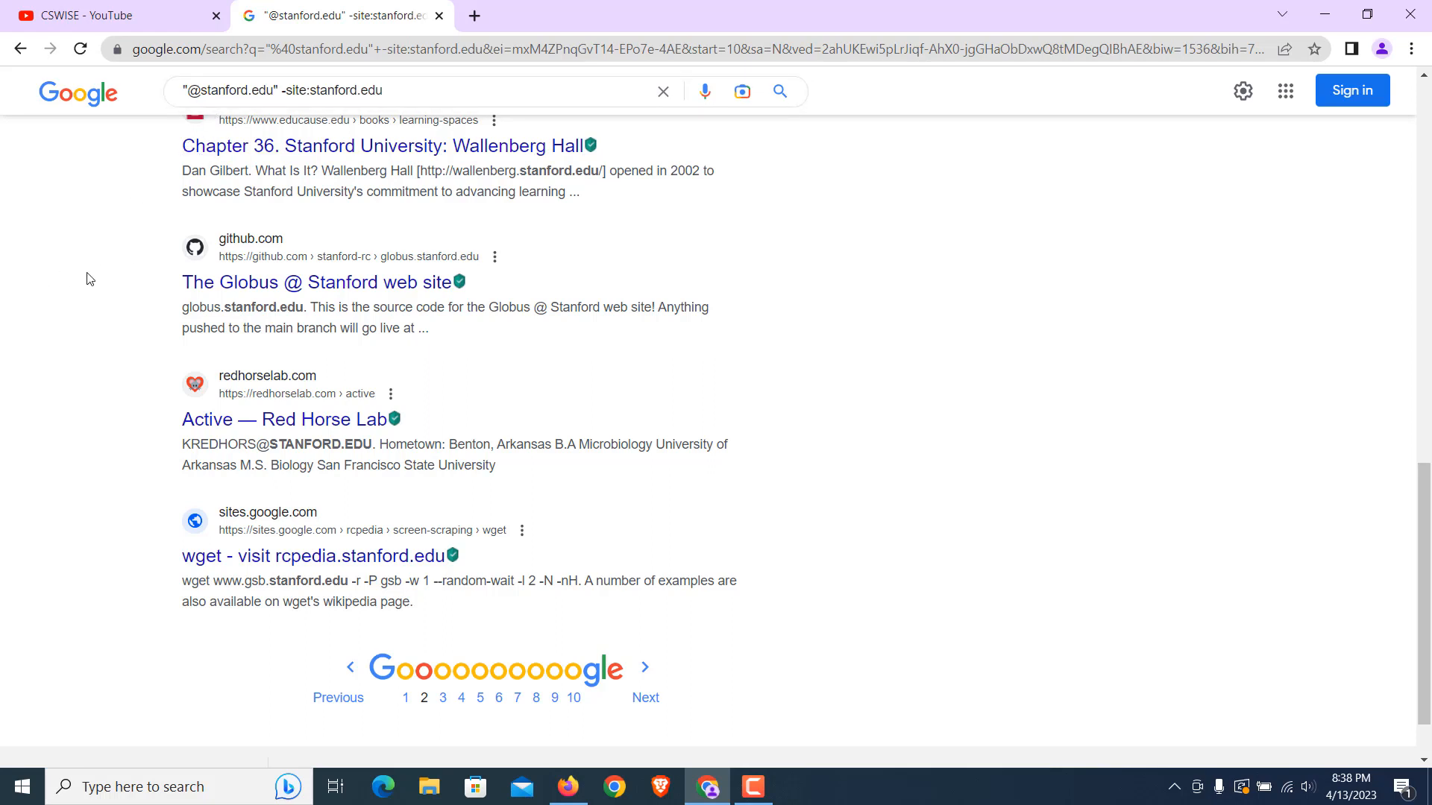